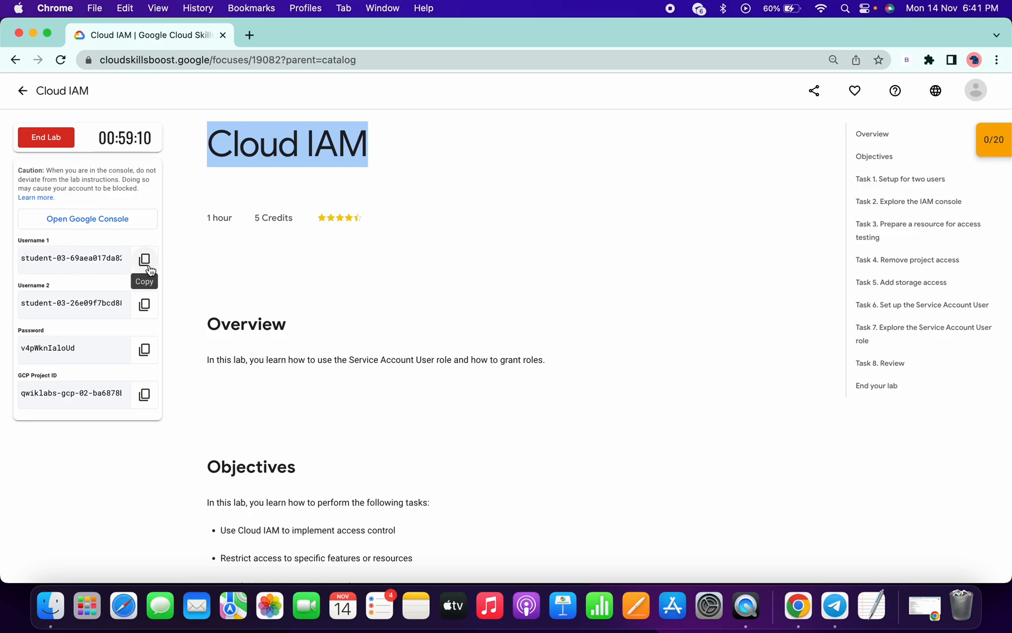
- Copy Username 1 and start Google Console sign-in, reaching the password step
click(144, 258)
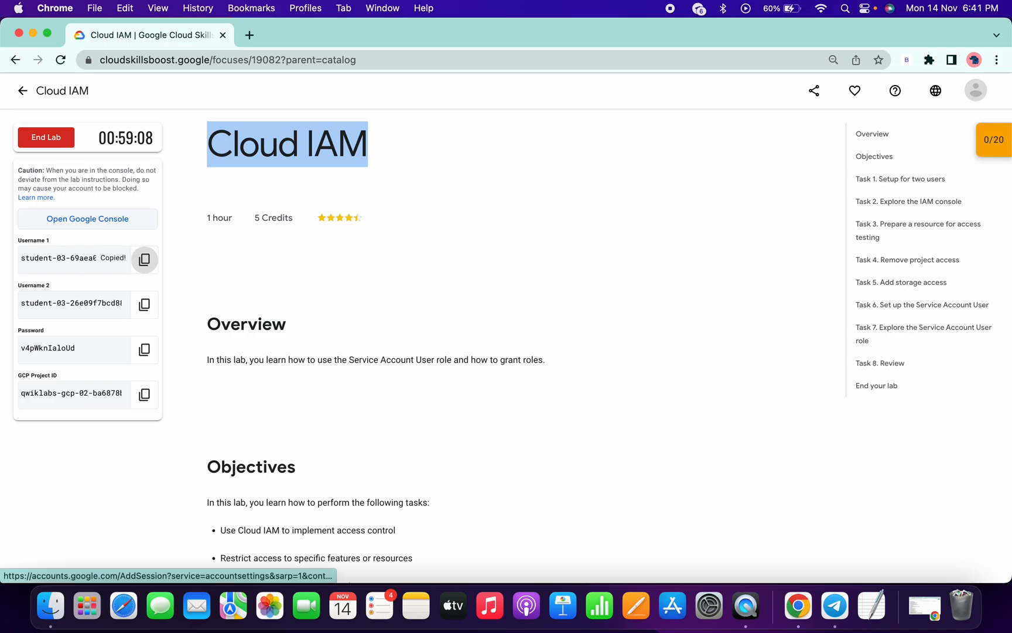
click(86, 219)
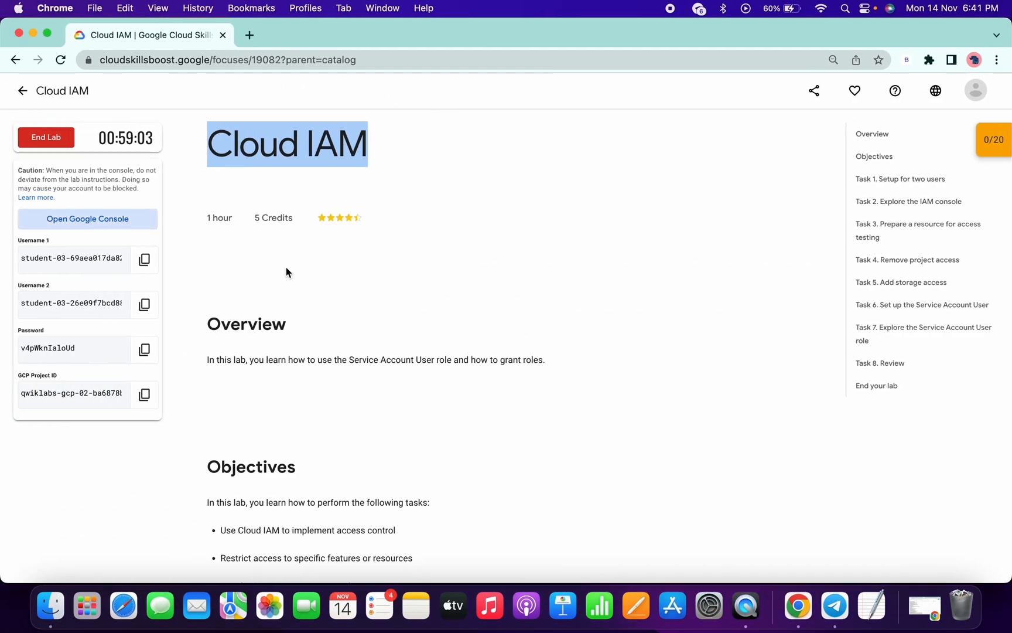
click(144, 349)
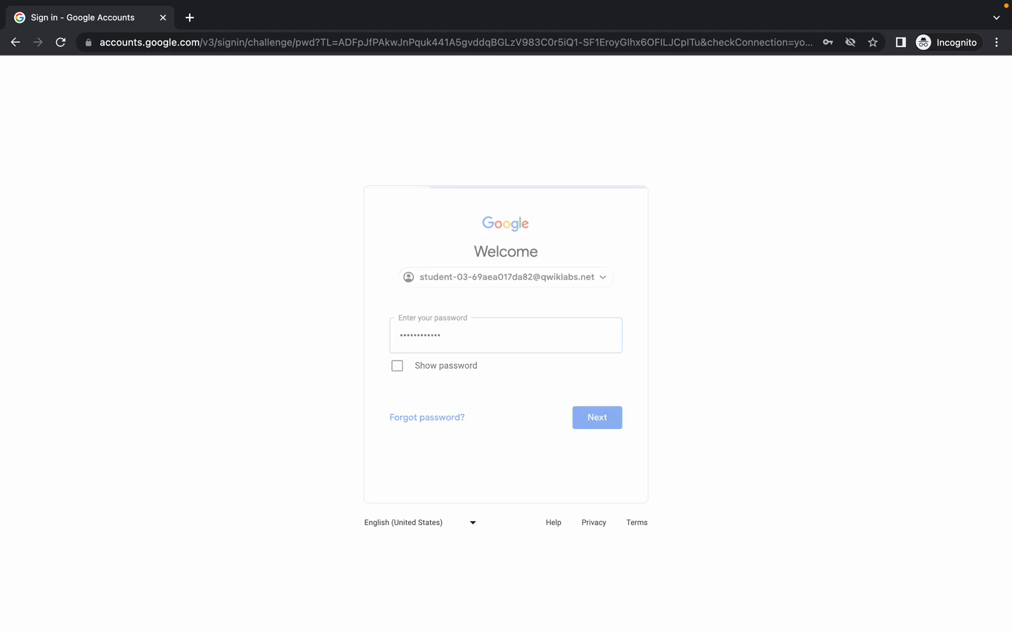
- Finish signing in and accept the new-account notice and Terms of Service
click(595, 416)
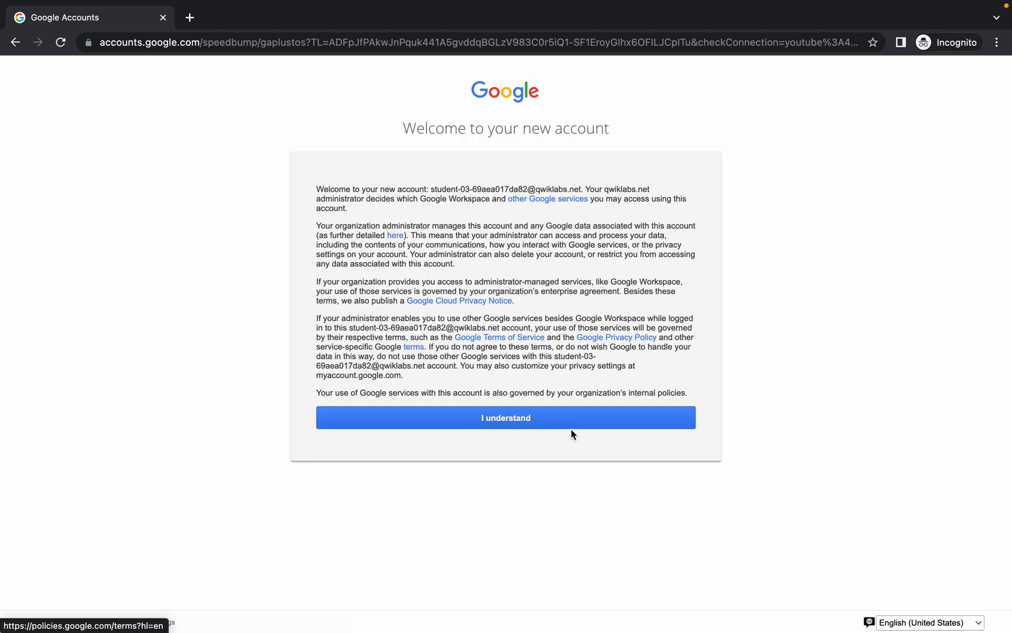
click(505, 418)
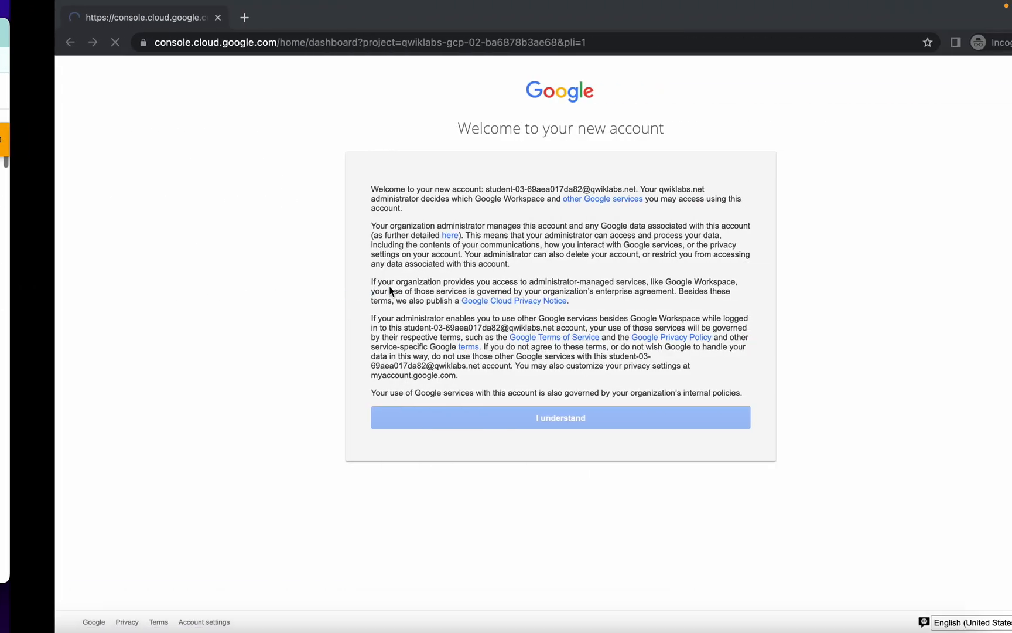
click(559, 417)
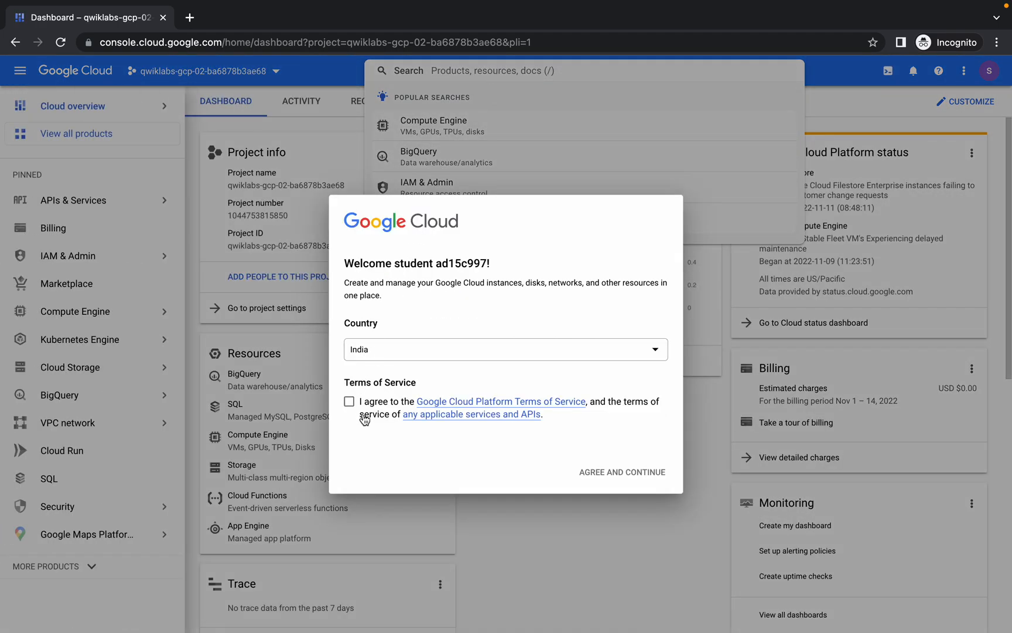
click(349, 400)
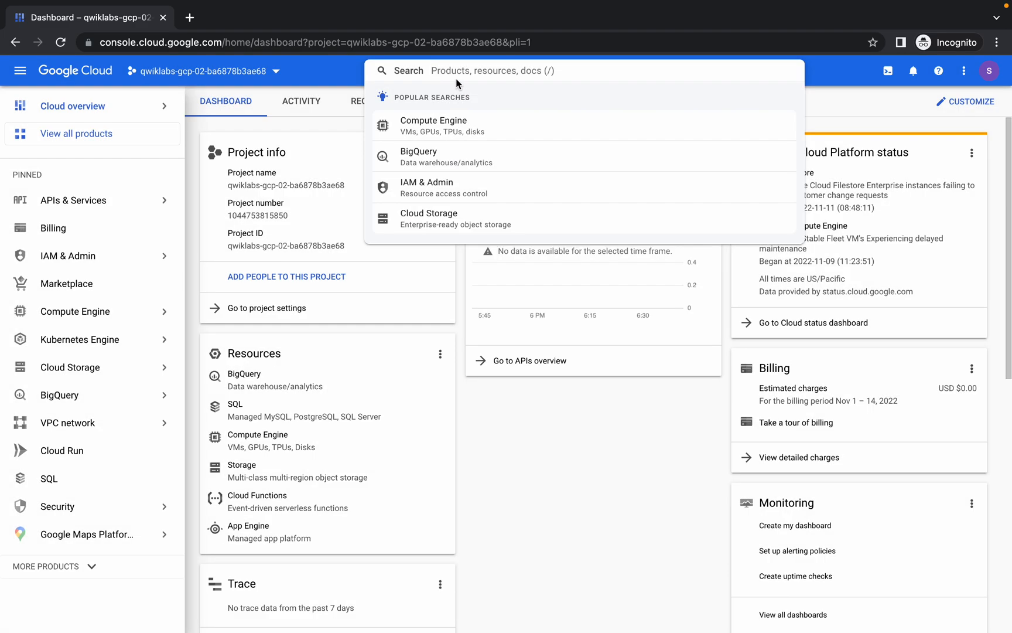
- Find Buckets and begin a new bucket, keeping US multi-region and Standard class
text(b)
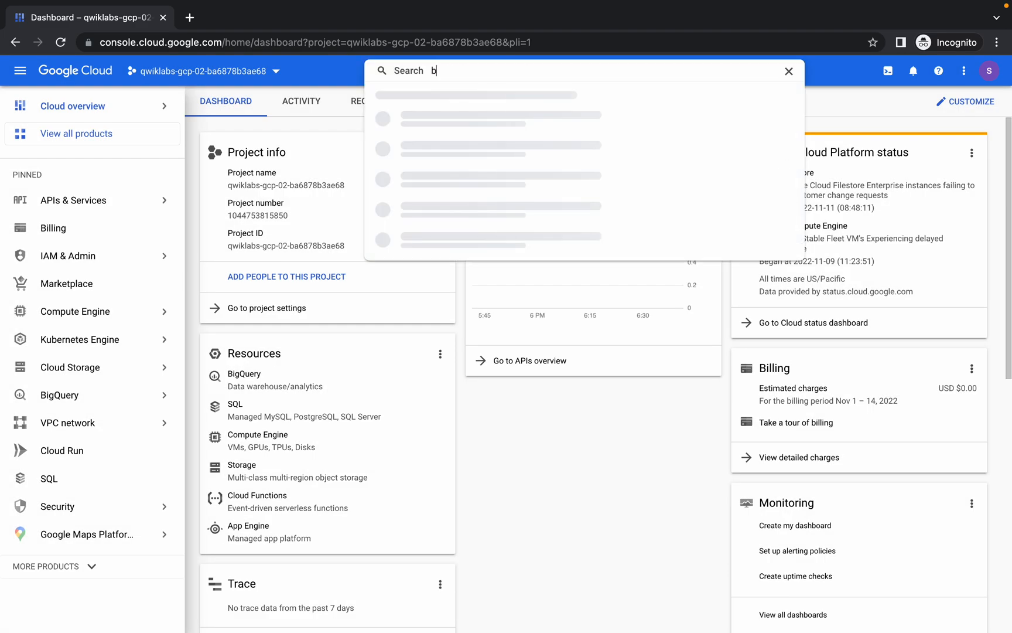
text(uckets)
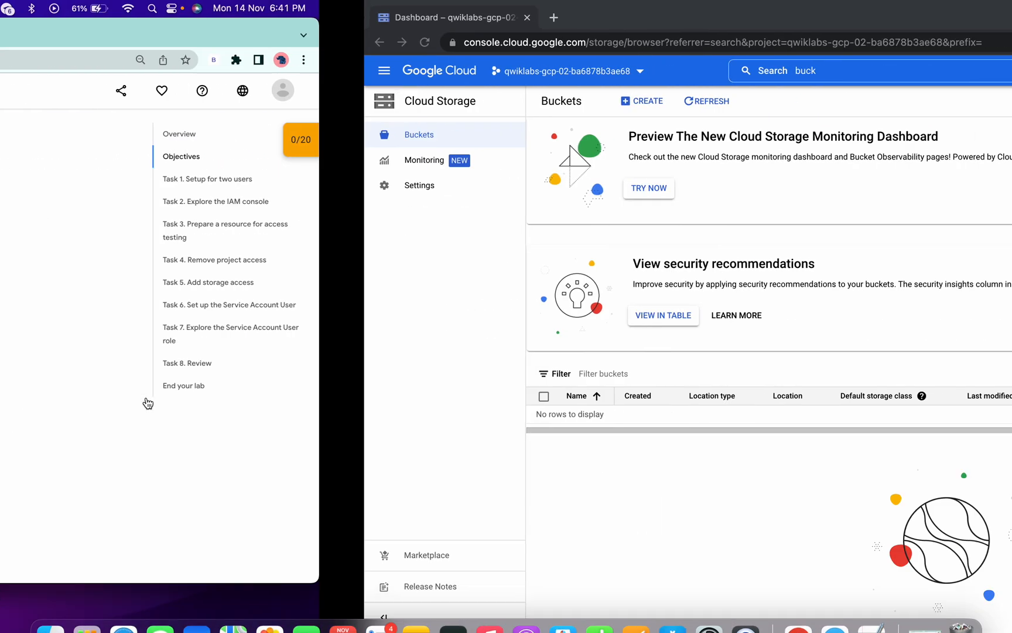
click(642, 101)
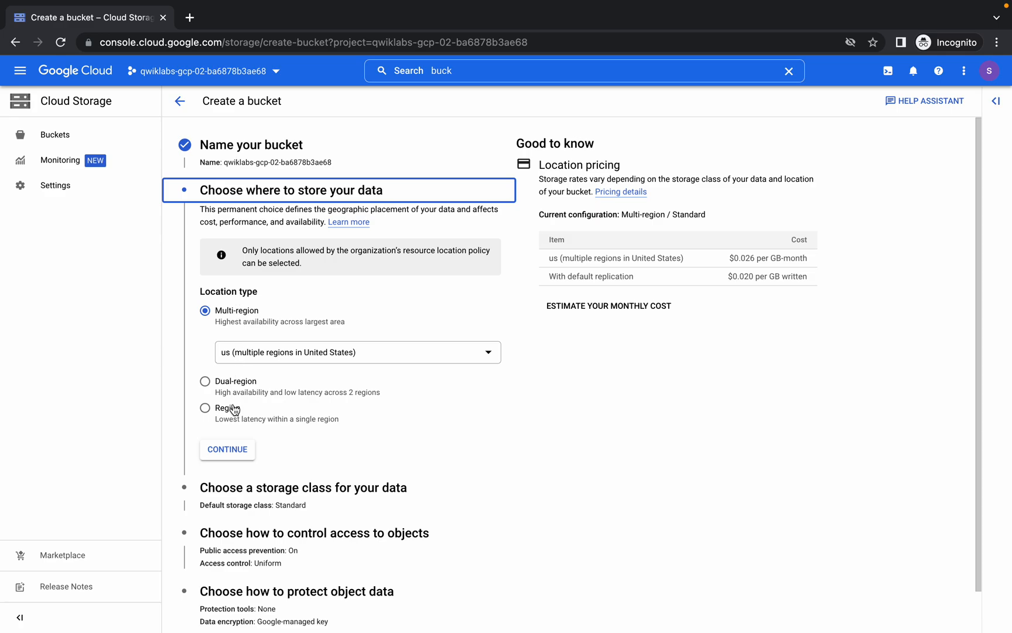
click(227, 448)
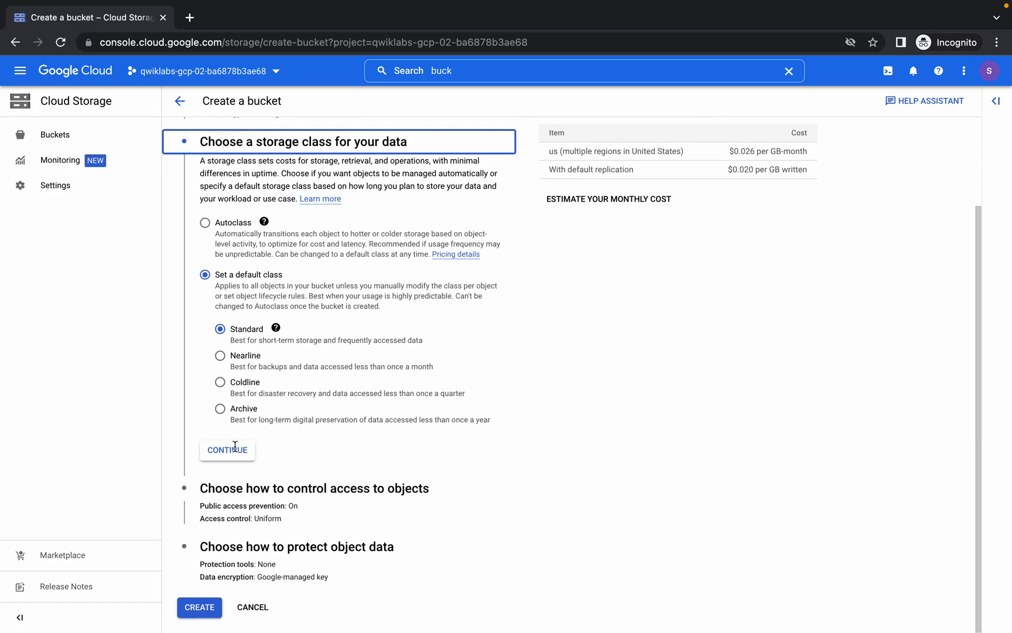
click(226, 450)
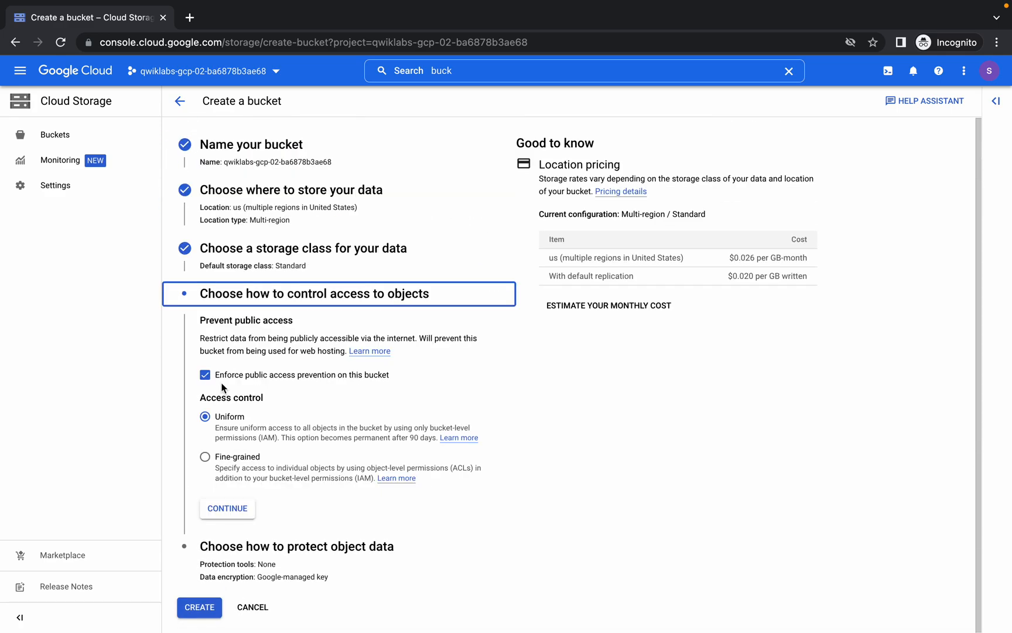
- Turn off public access prevention and choose fine-grained access control
click(205, 375)
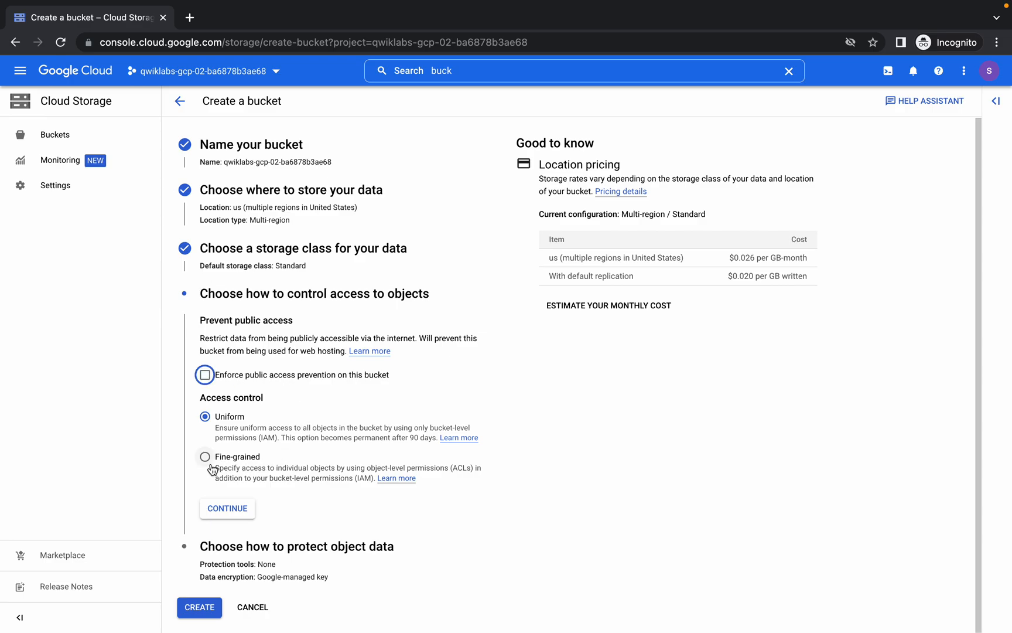
click(205, 457)
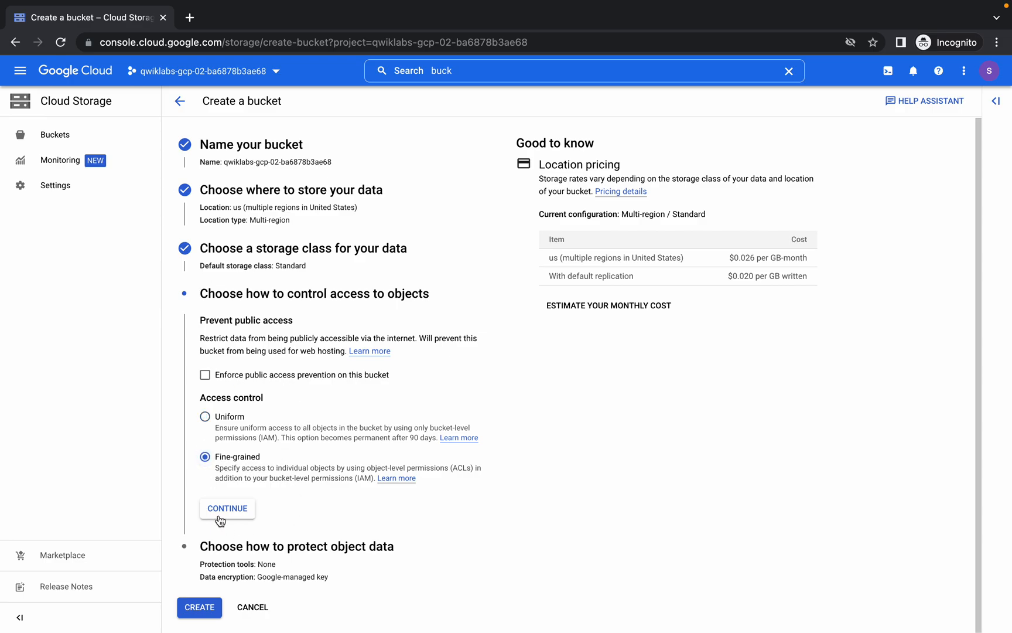
click(227, 508)
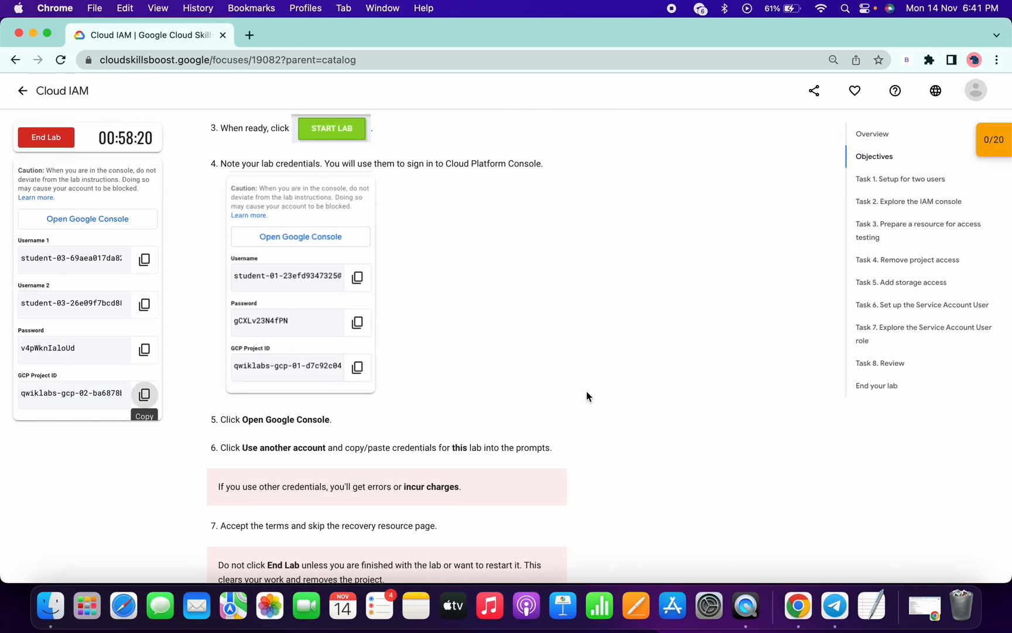
- Start a new TextEdit document with the note 'Please like share & subscribe'
text(te)
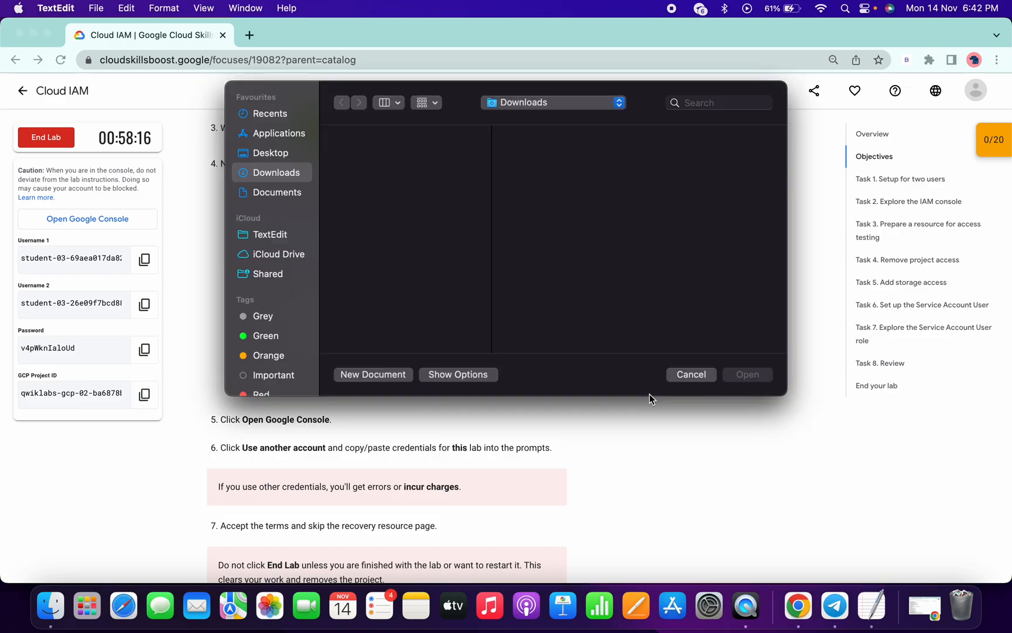
mouse_move(494, 383)
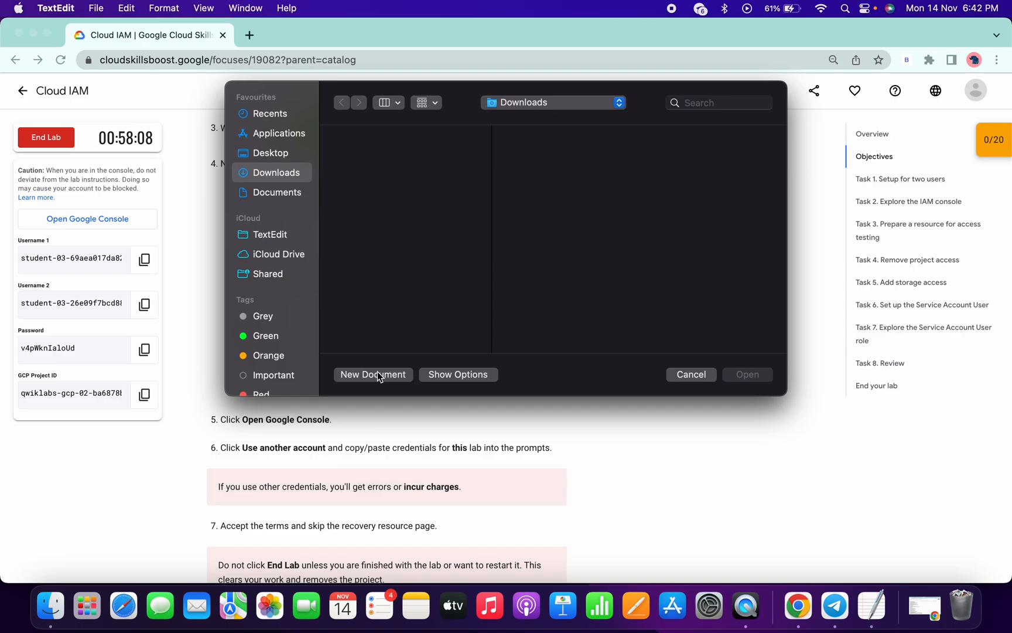
click(372, 375)
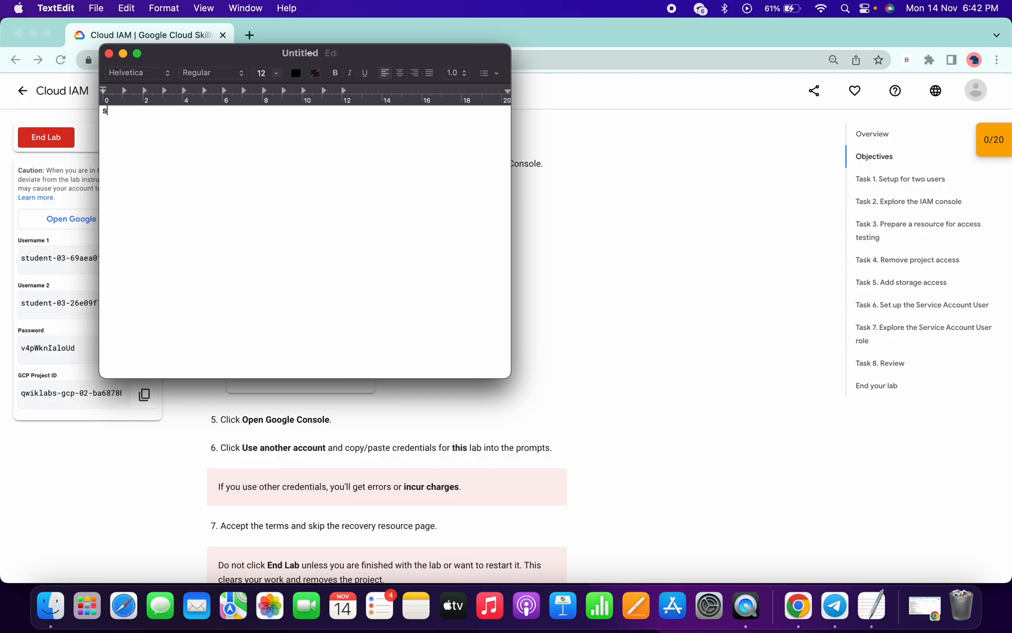
text(lease like share & subscirbe)
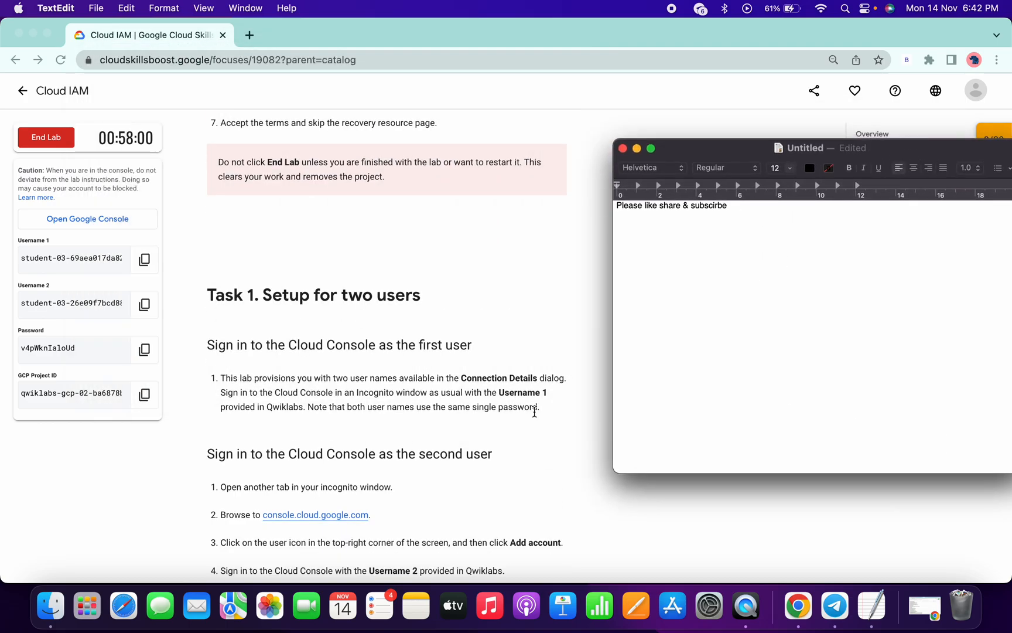
- Save the note as sample.txt, keeping both extensions (sample.txt.rtf)
scroll(down, 3)
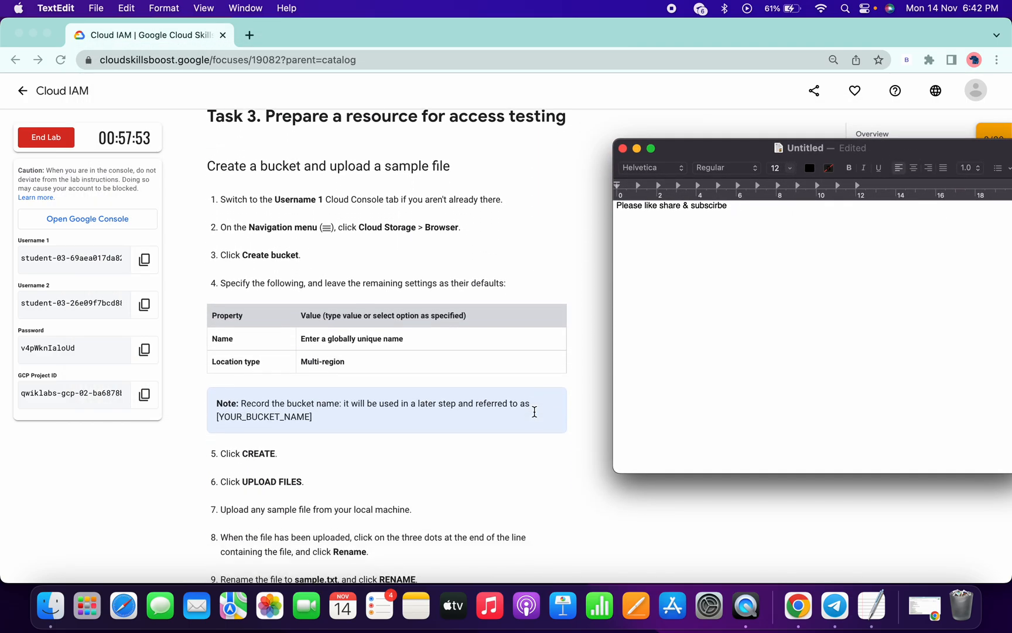
scroll(down, 3)
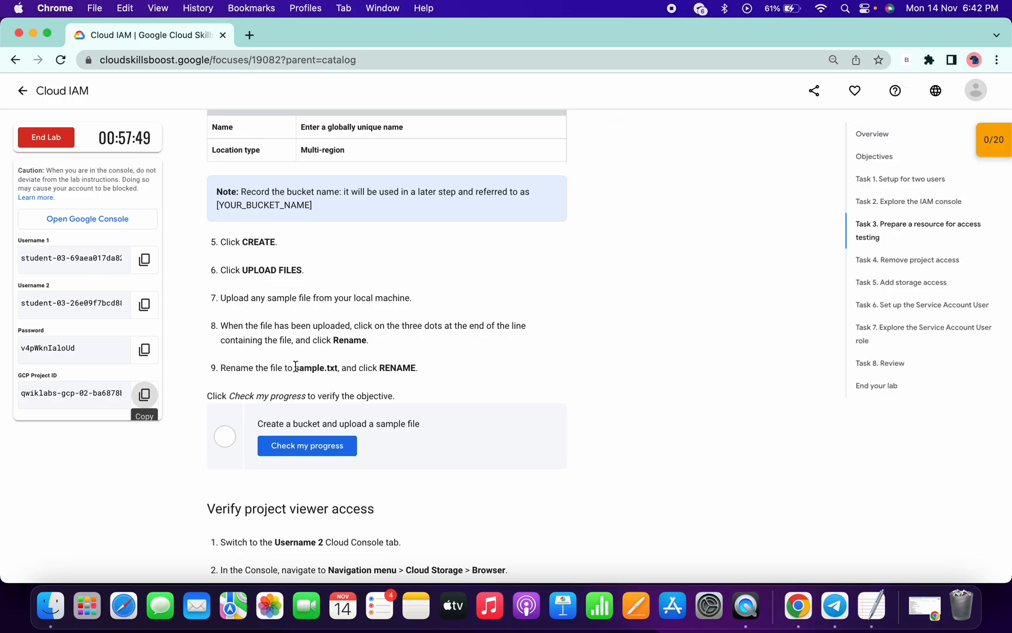
double_click(315, 367)
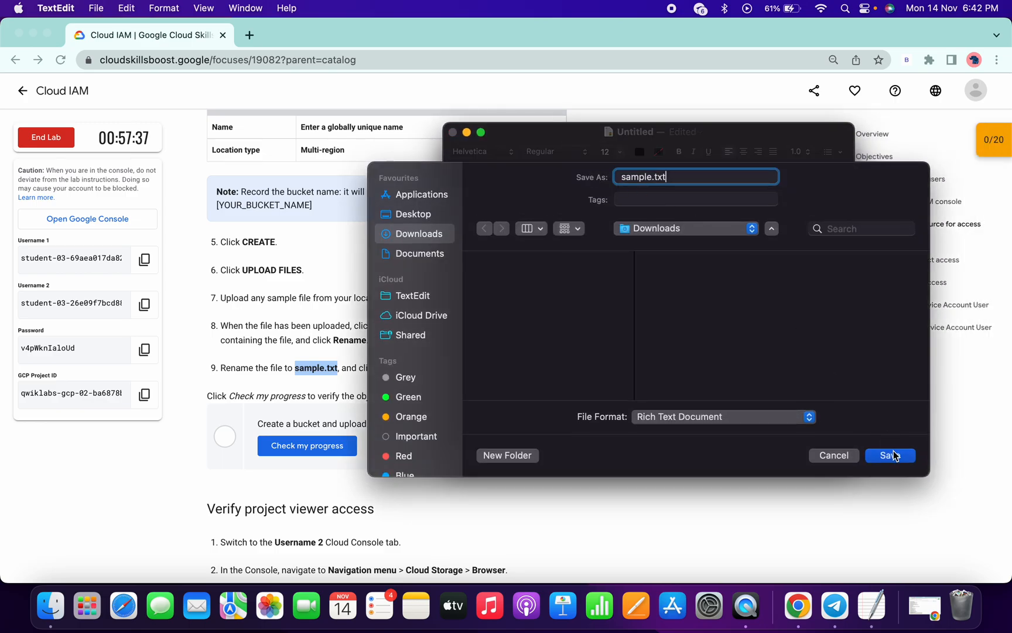
click(889, 455)
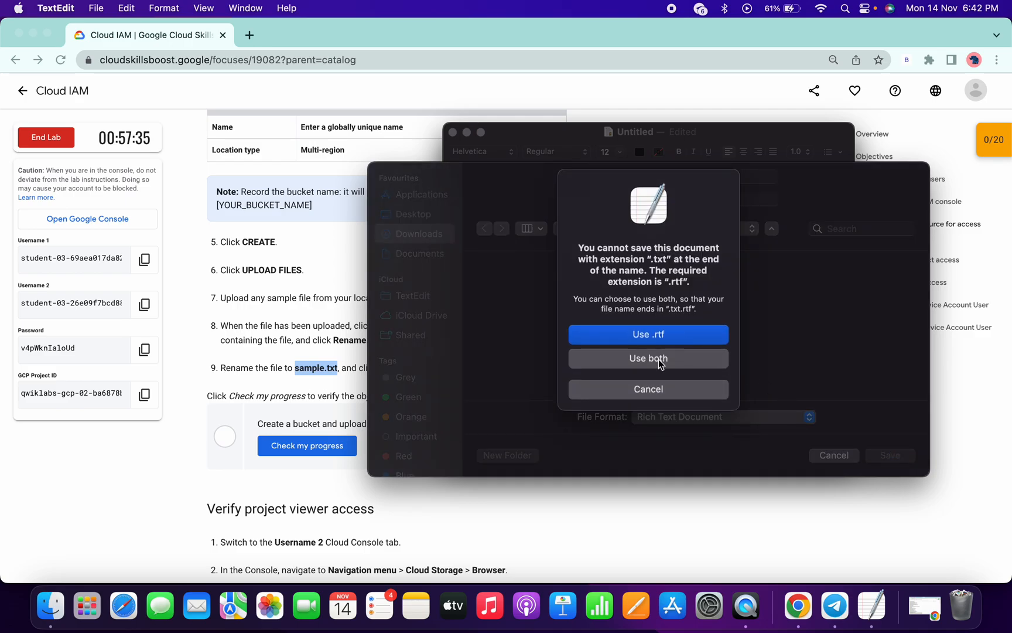
click(648, 358)
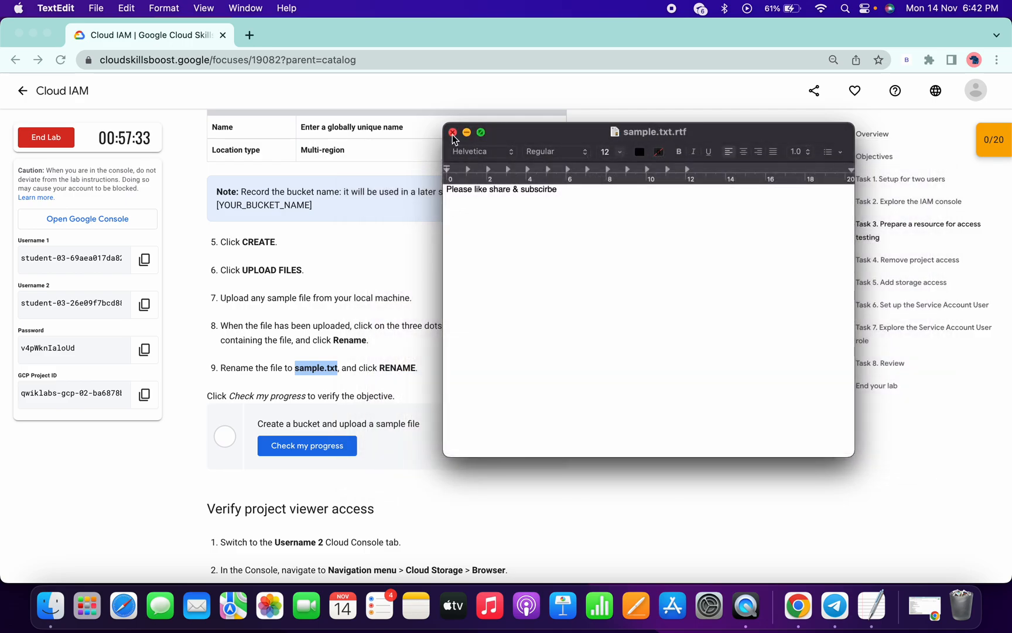
- Upload sample.txt.rtf from Downloads into the new bucket
click(454, 132)
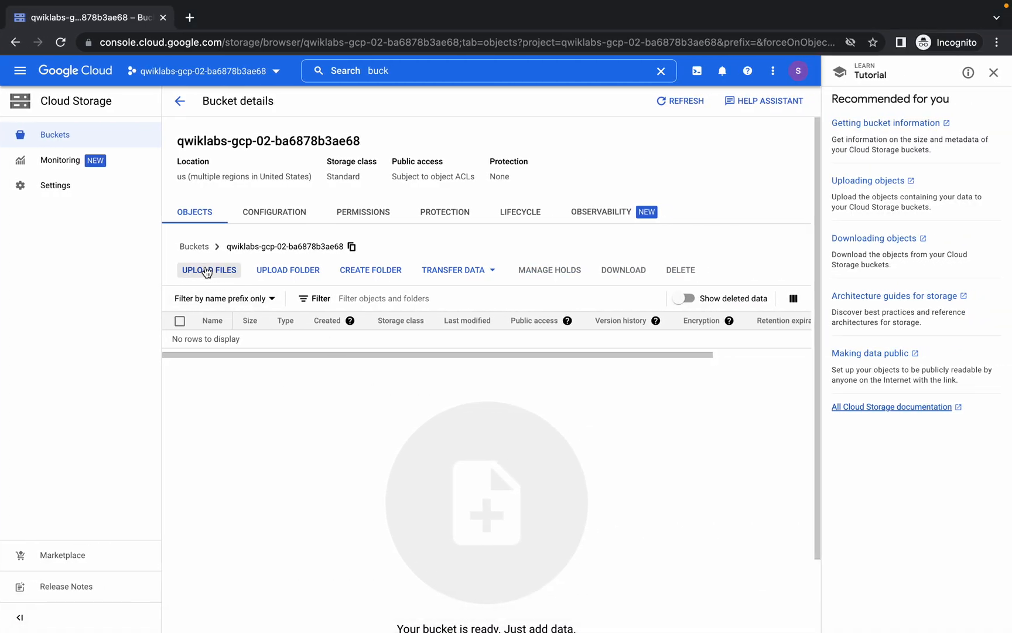
click(209, 270)
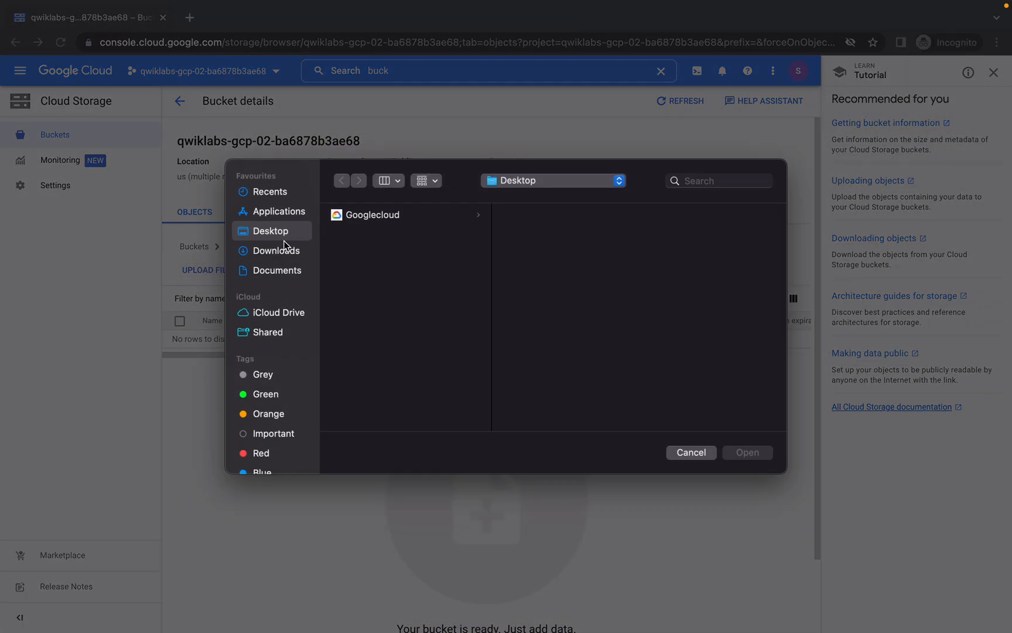
click(276, 251)
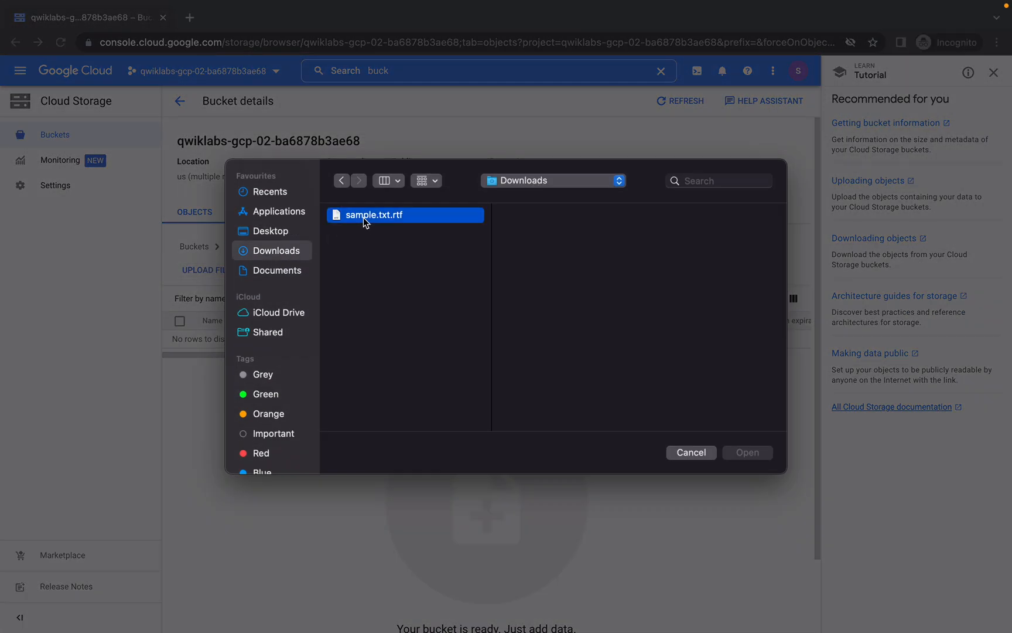
click(747, 452)
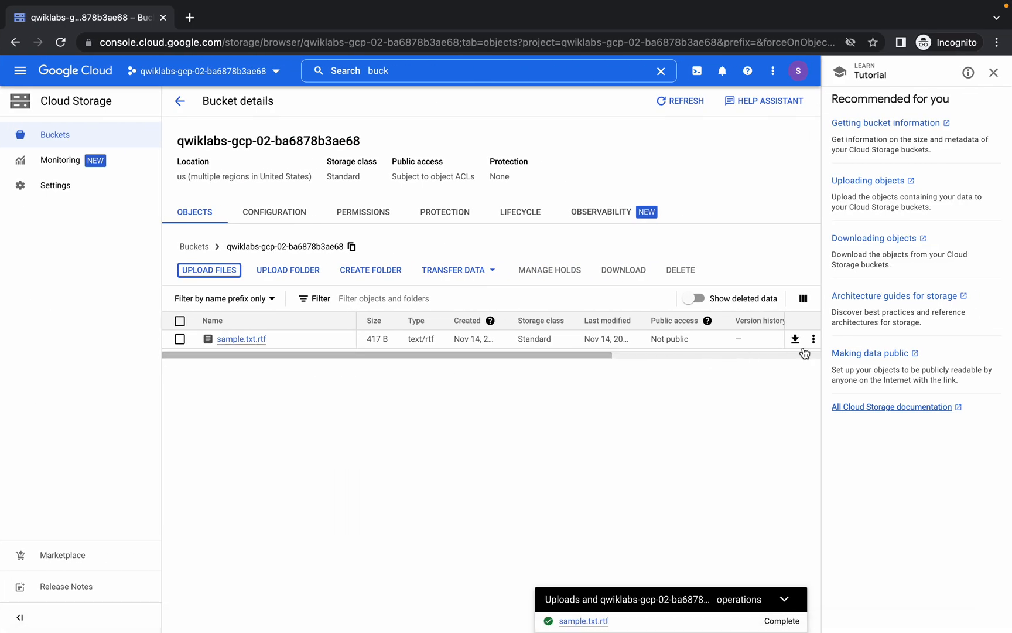
- Rename the uploaded file to sample.txt
click(813, 339)
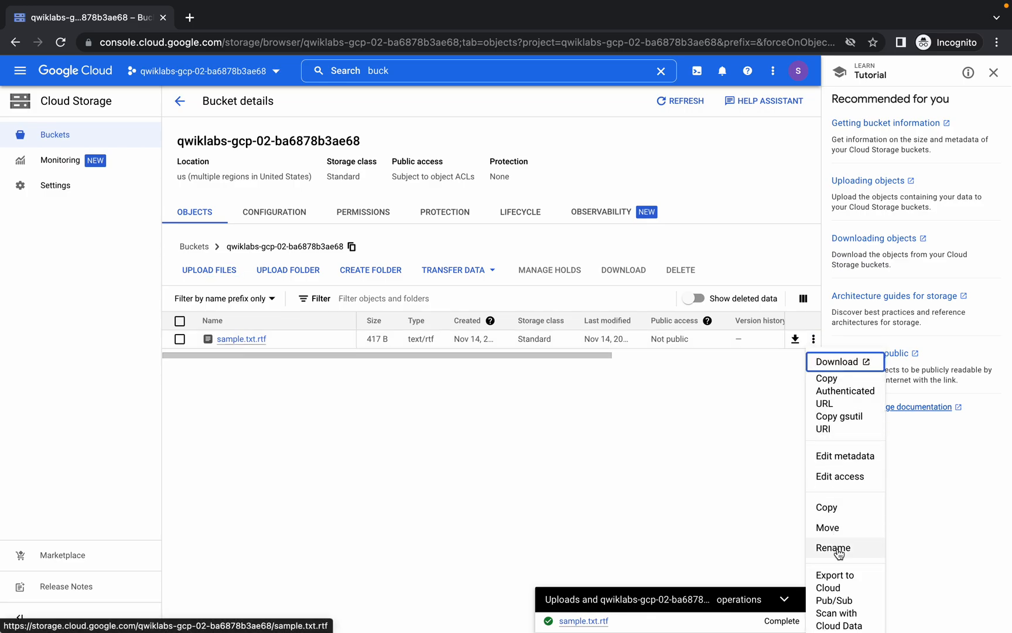
click(833, 547)
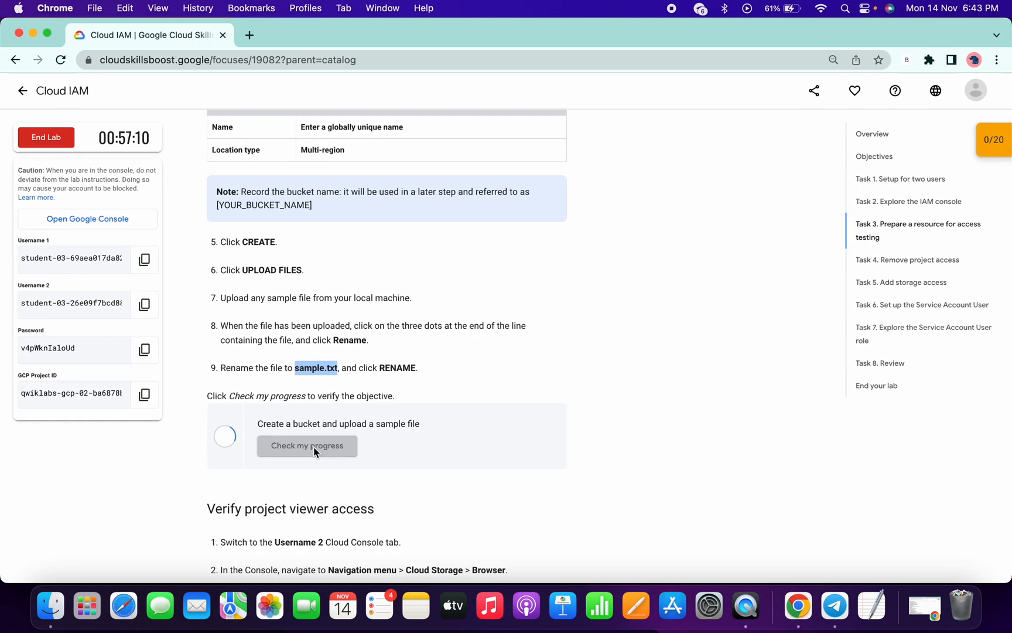
scroll(down, 3)
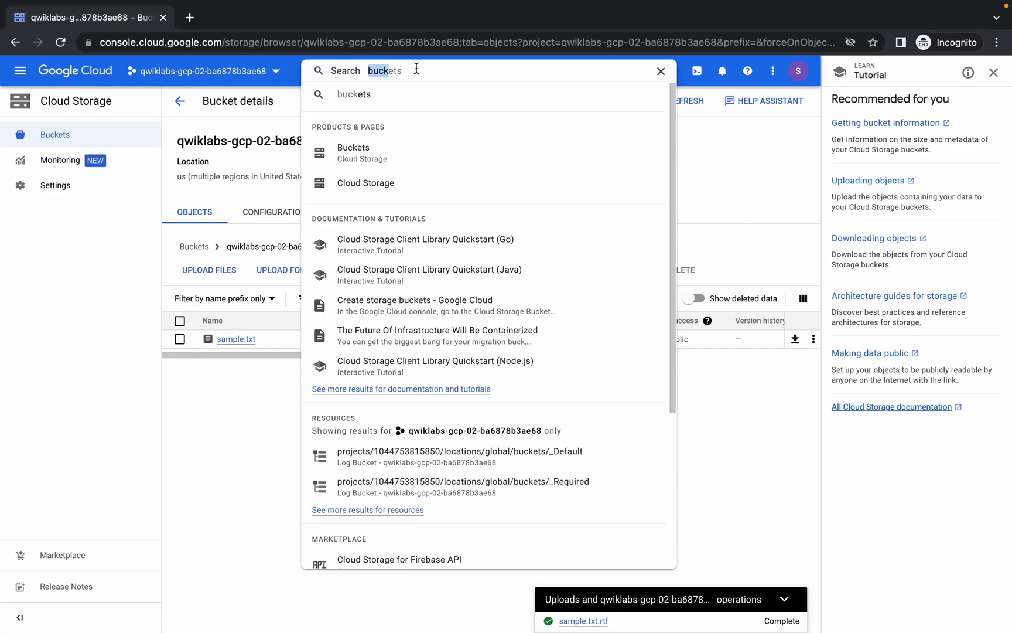
- Go to IAM and edit the second lab user's access
text(IAm)
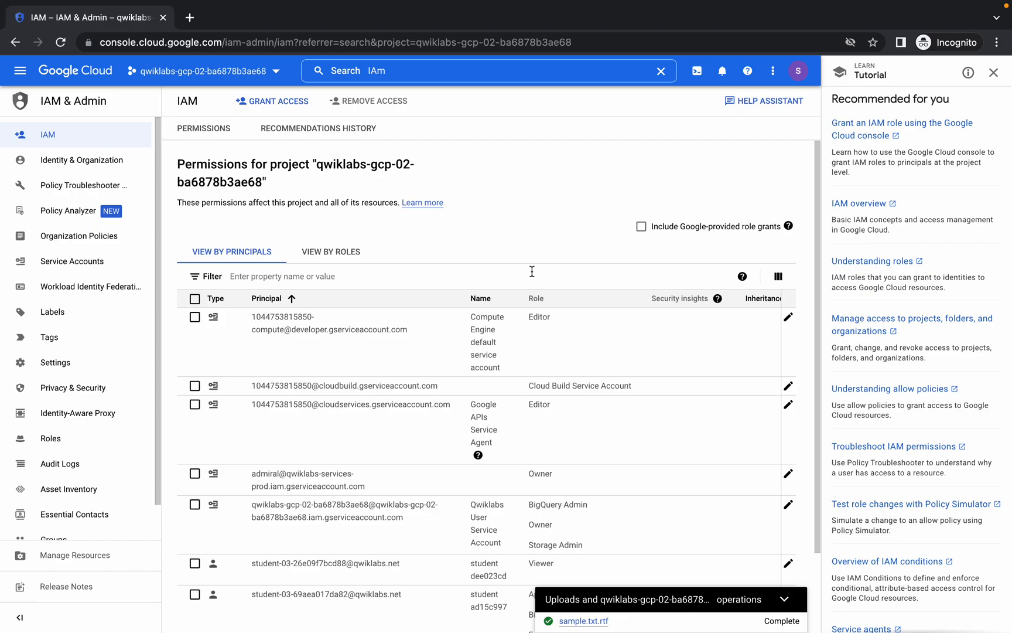
text(privatenet)
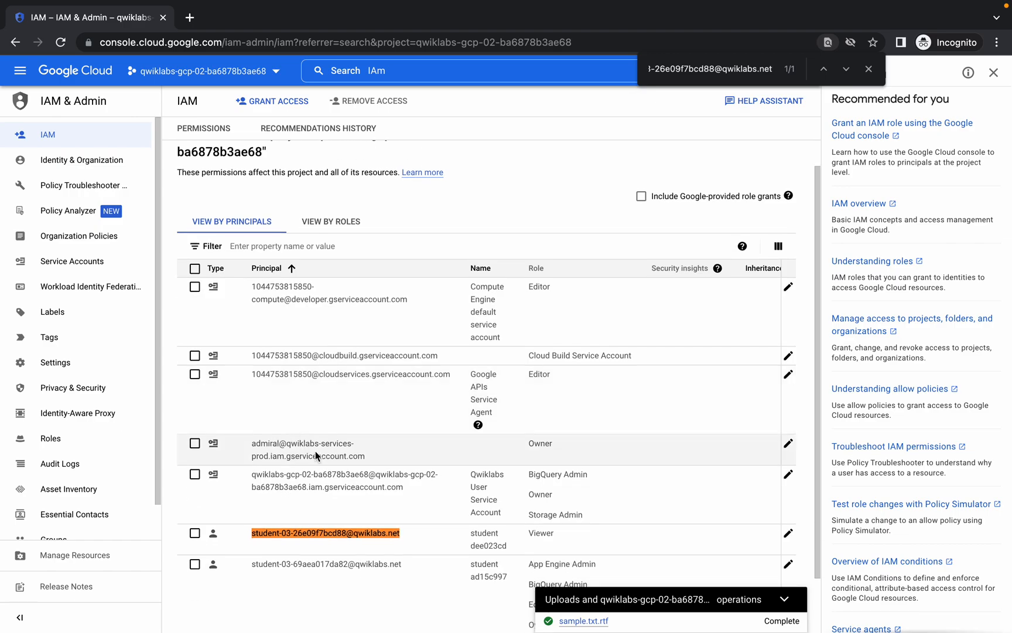
mouse_move(368, 547)
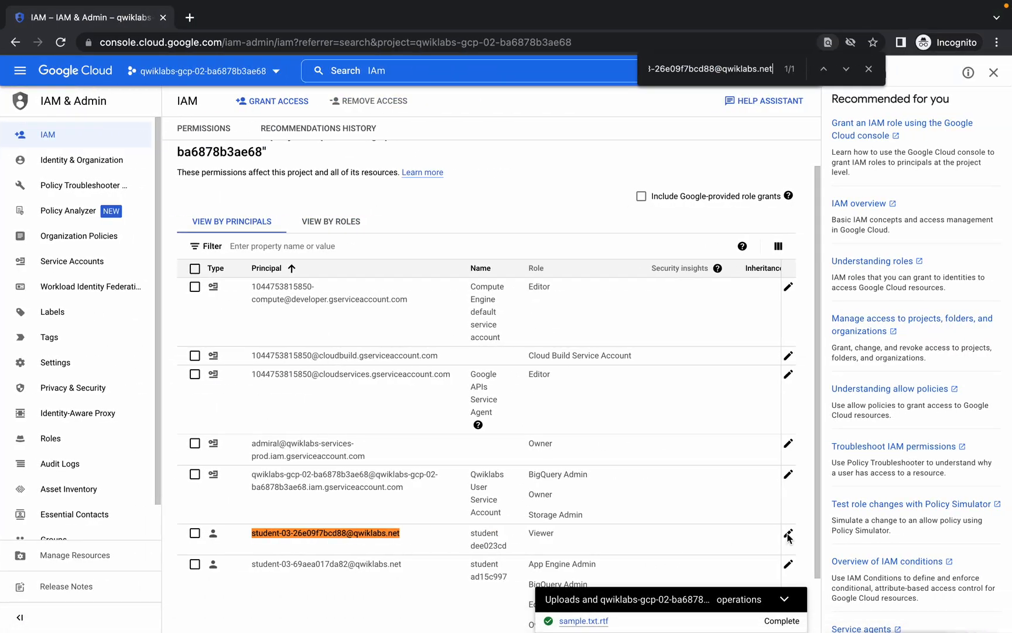
click(789, 537)
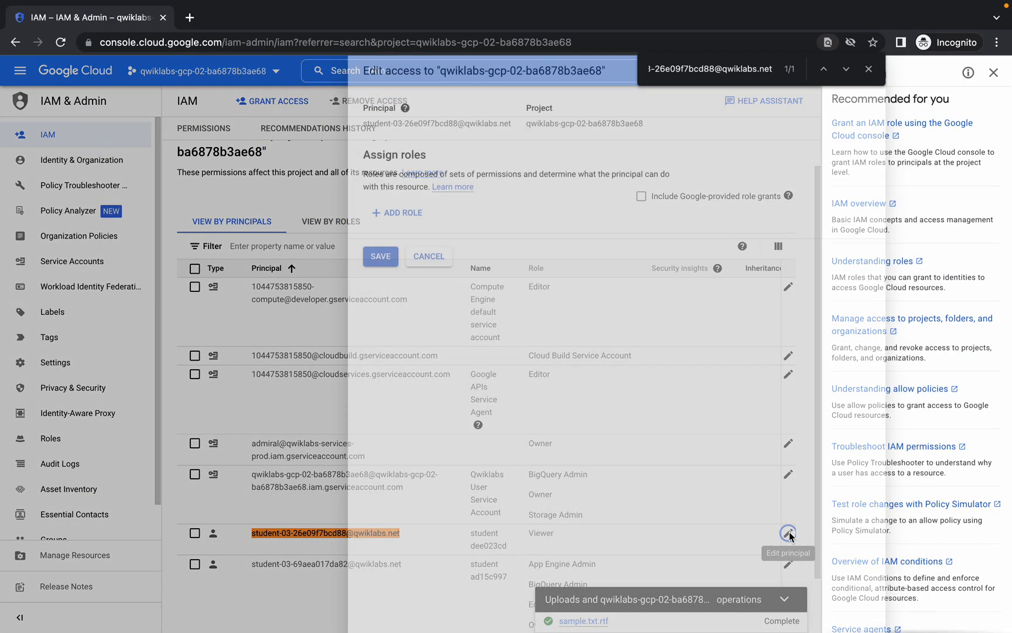
click(789, 532)
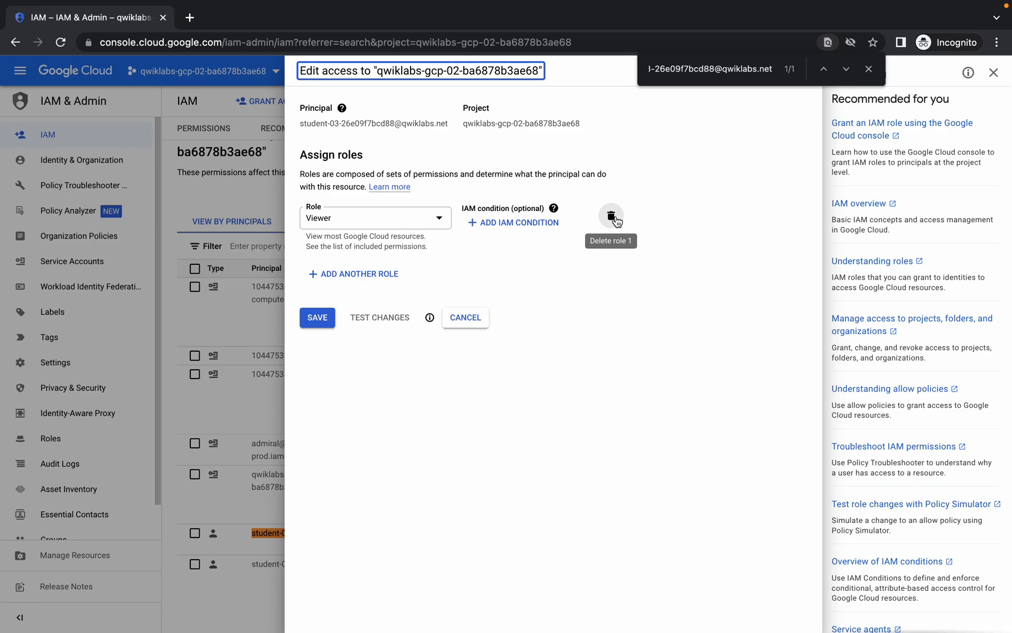
- Remove the Viewer role from that user and save the policy
click(610, 216)
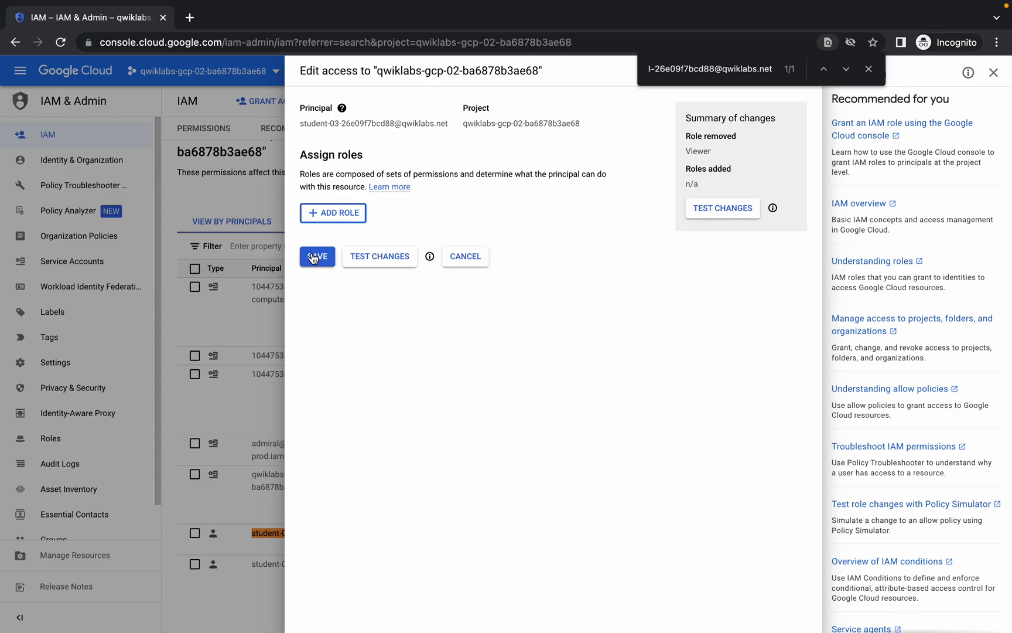
click(317, 257)
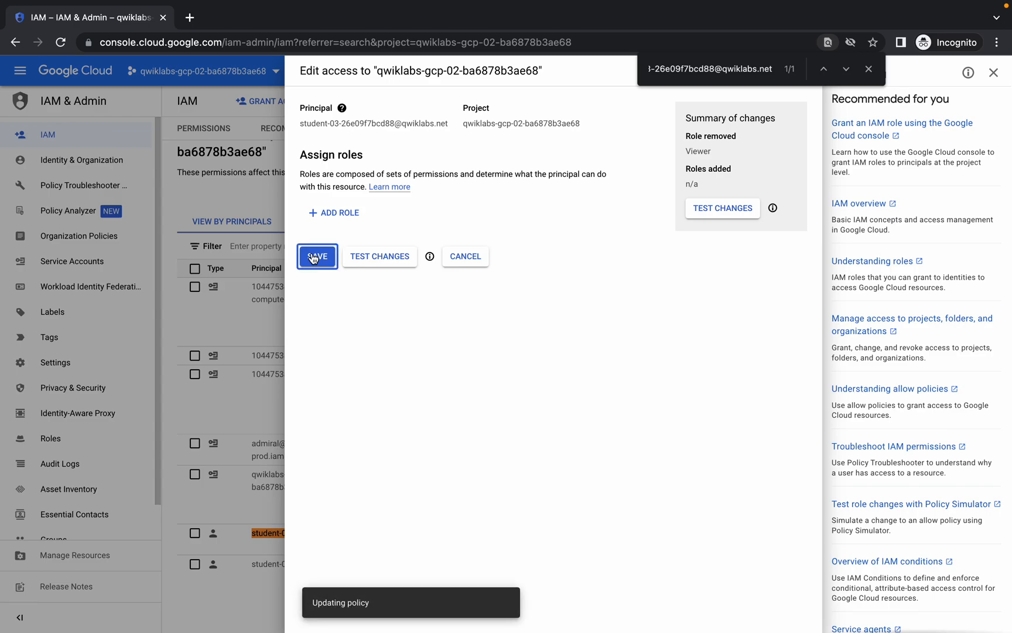
click(318, 257)
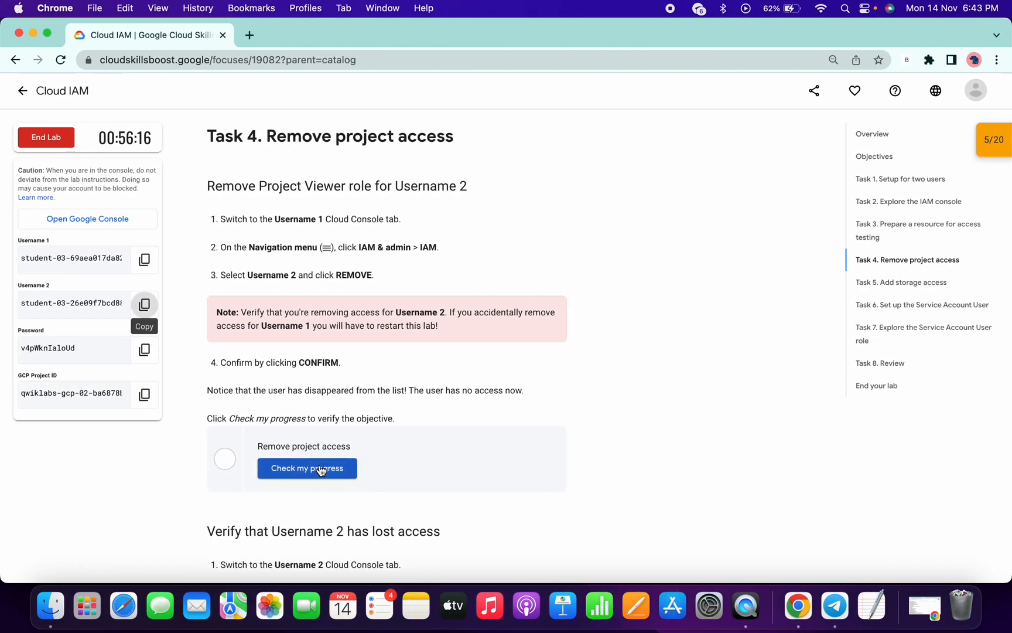
- Pass the Remove project access check and copy Username 2 for Task 5
click(307, 468)
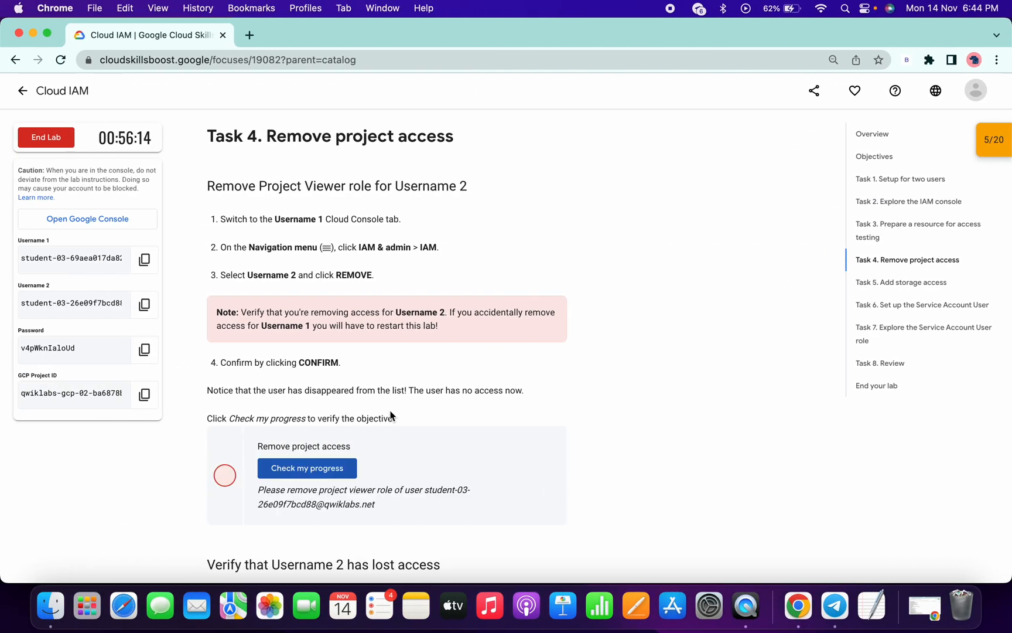
click(307, 468)
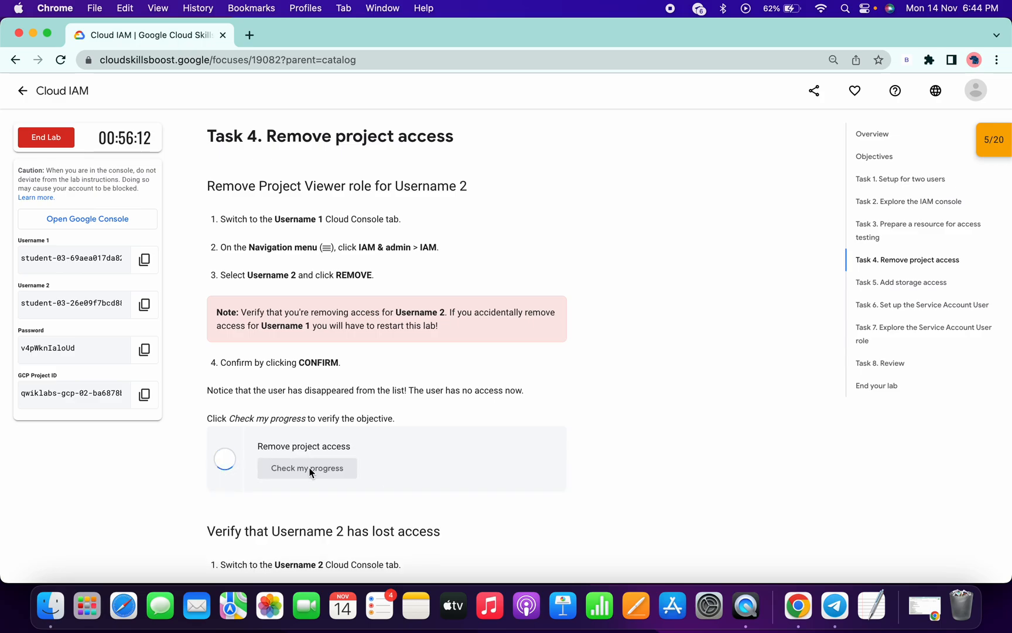
click(307, 468)
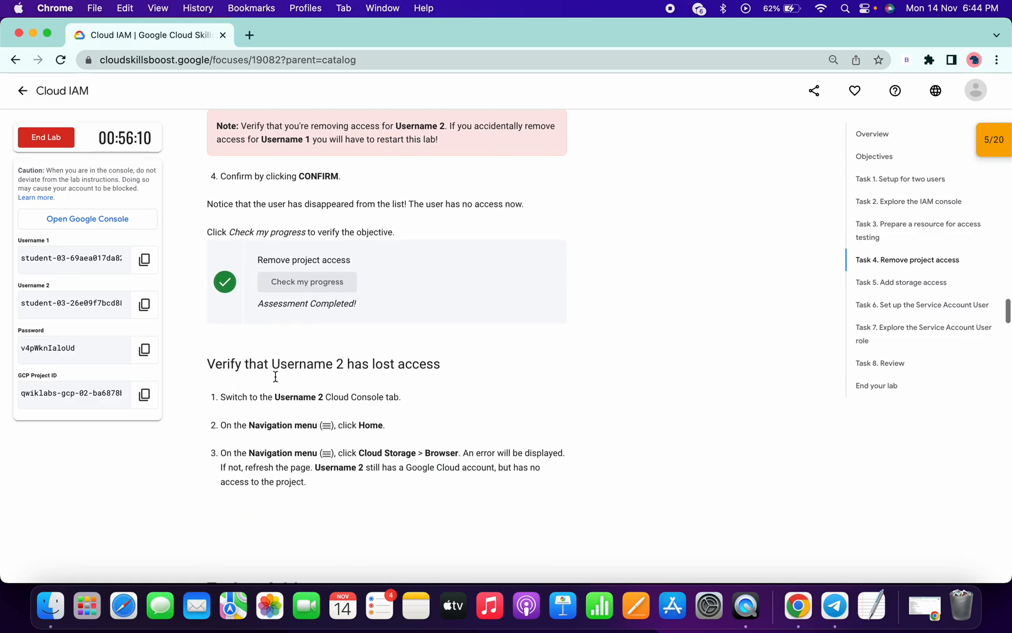
click(901, 283)
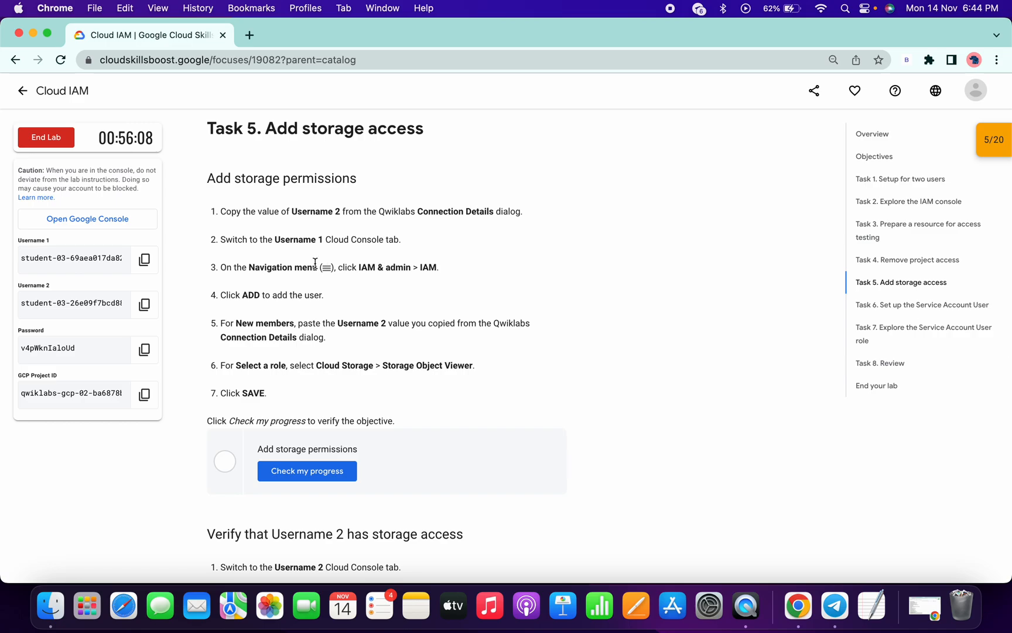
mouse_move(144, 304)
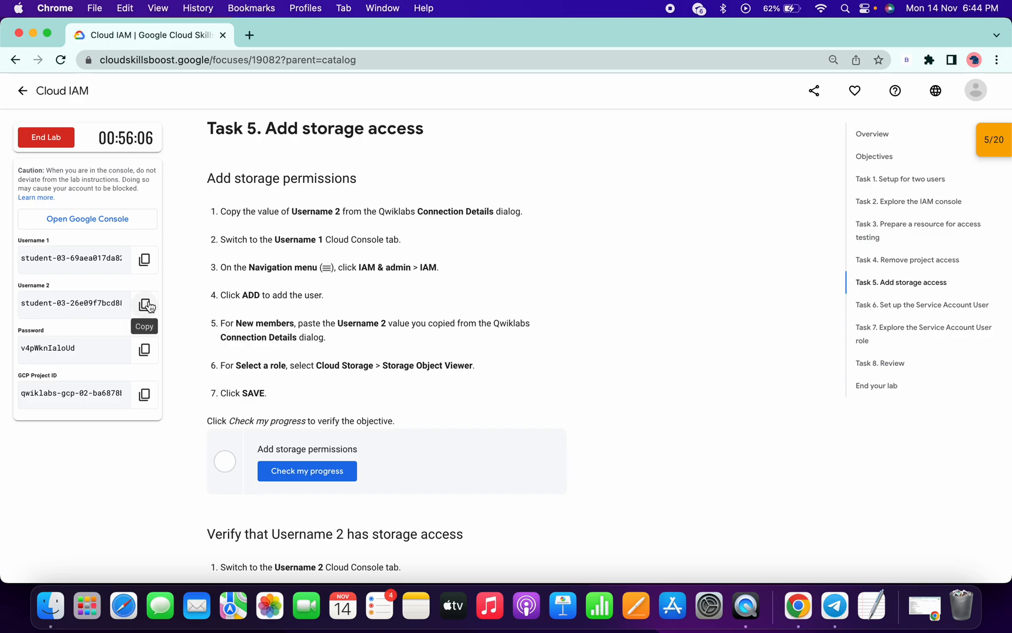
click(144, 305)
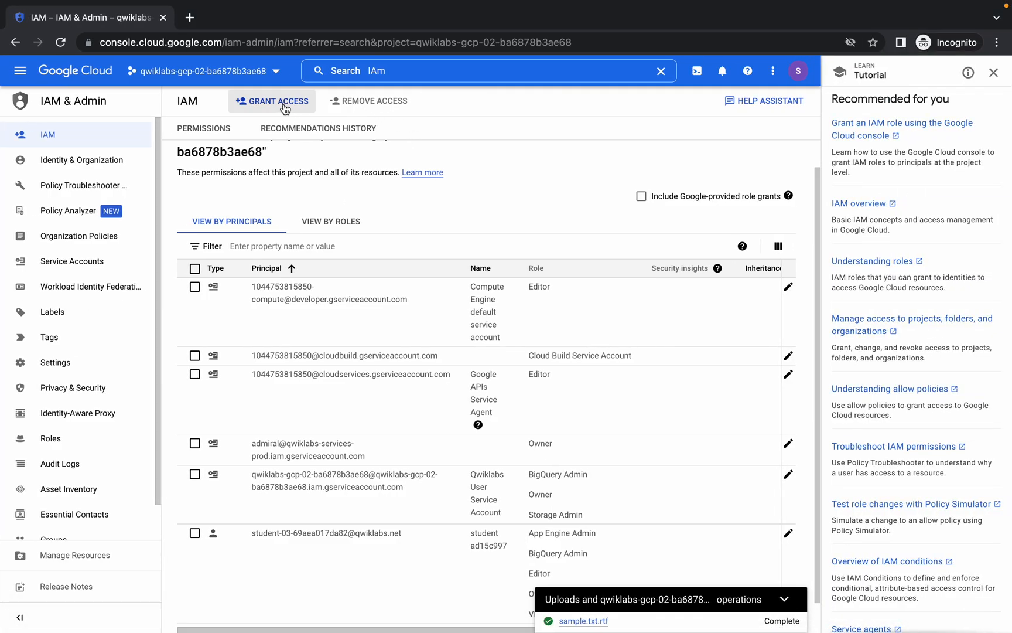
- Grant Username 2 the Storage Object Viewer role on the project and save
click(272, 101)
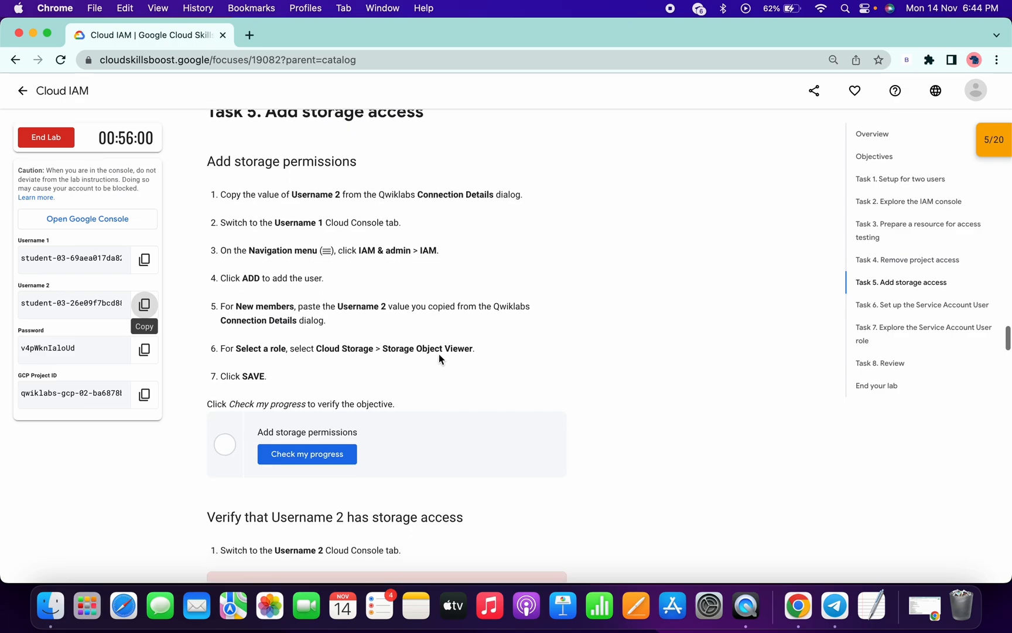
double_click(426, 348)
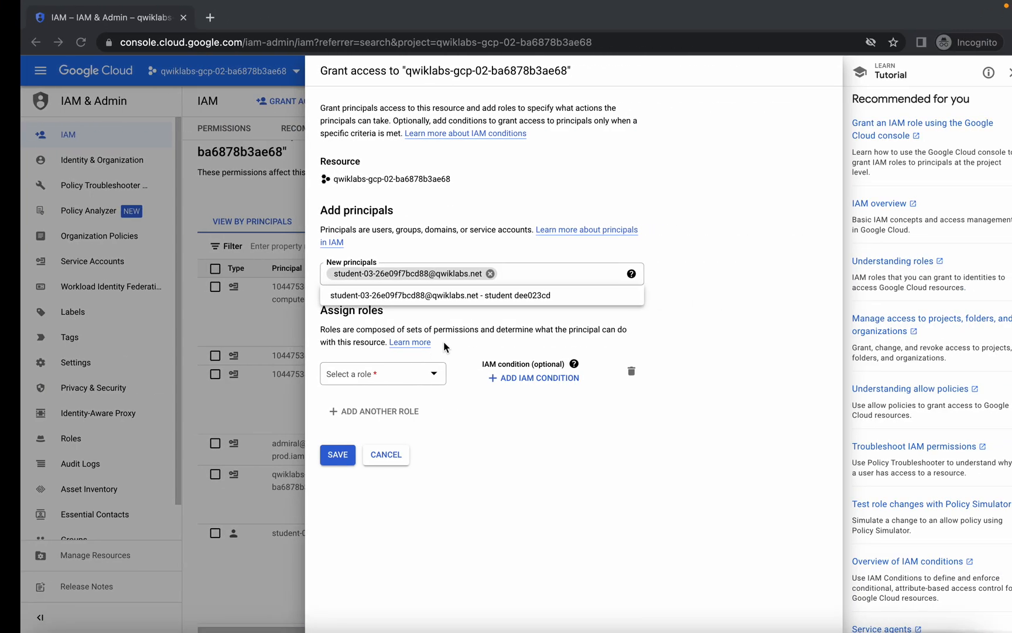
text(Storage Object Viewer)
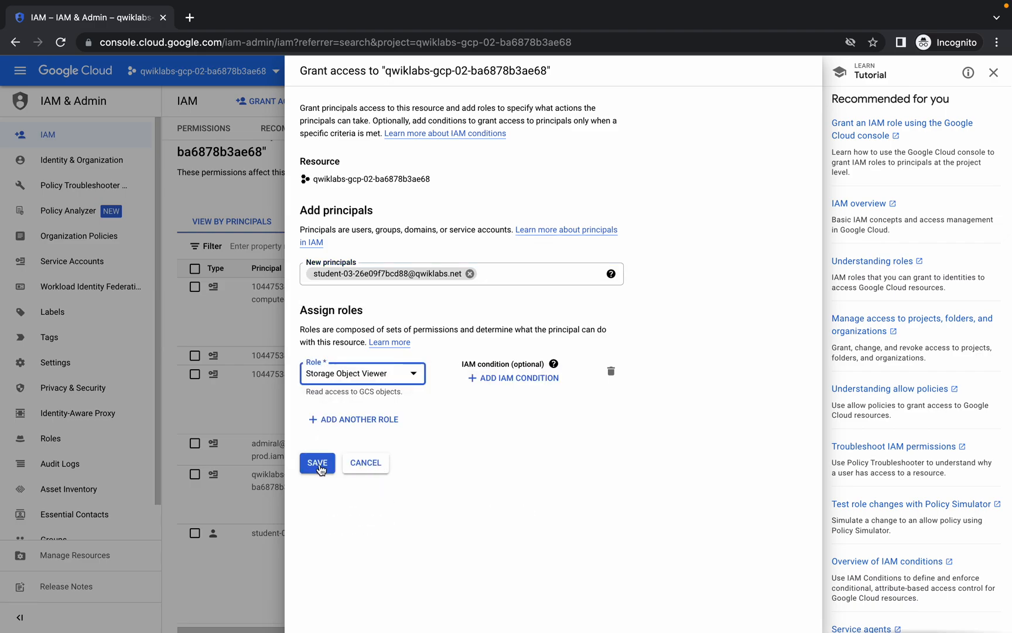
click(318, 463)
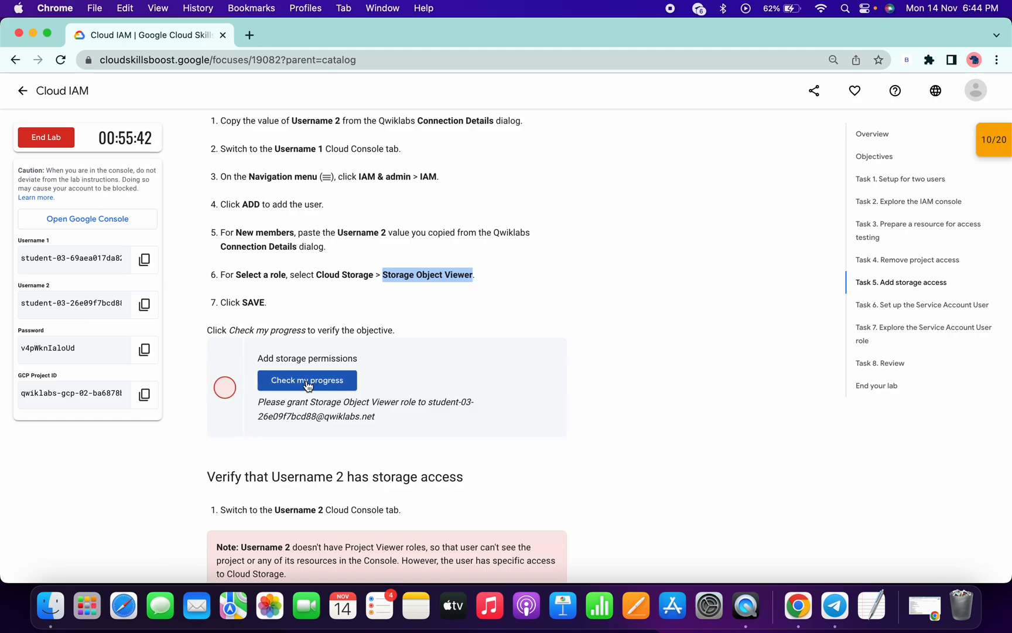
- Rerun the Add storage permissions check and scroll to Task 6
click(306, 380)
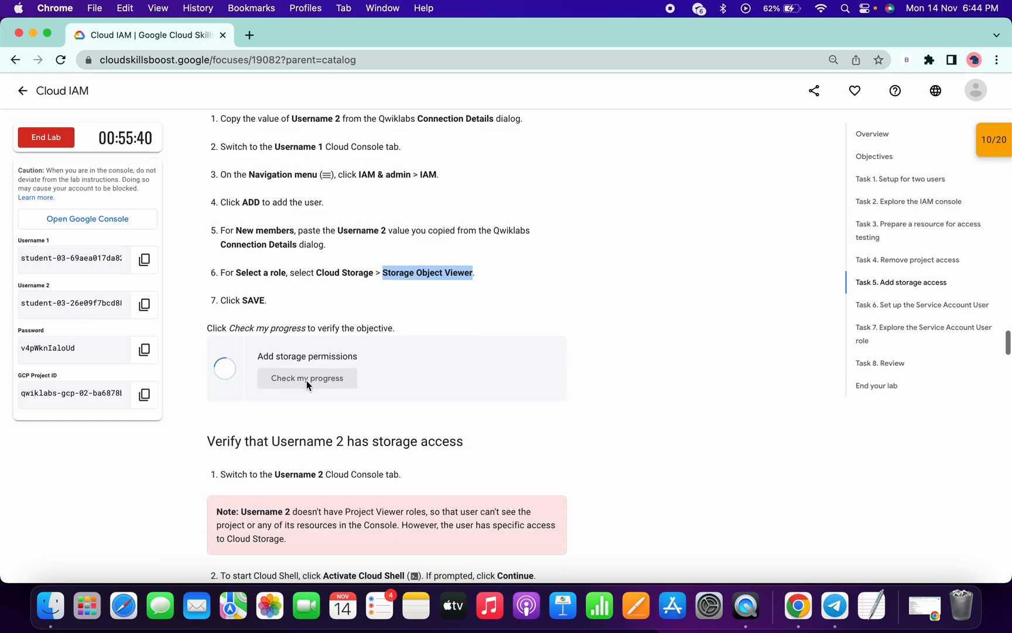
scroll(down, 3)
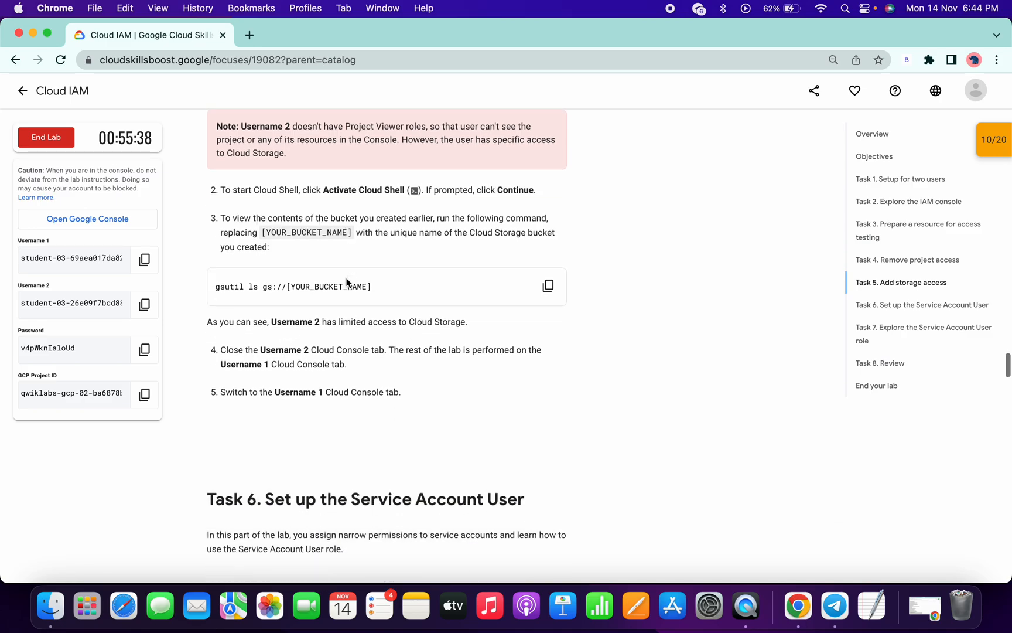
scroll(down, 3)
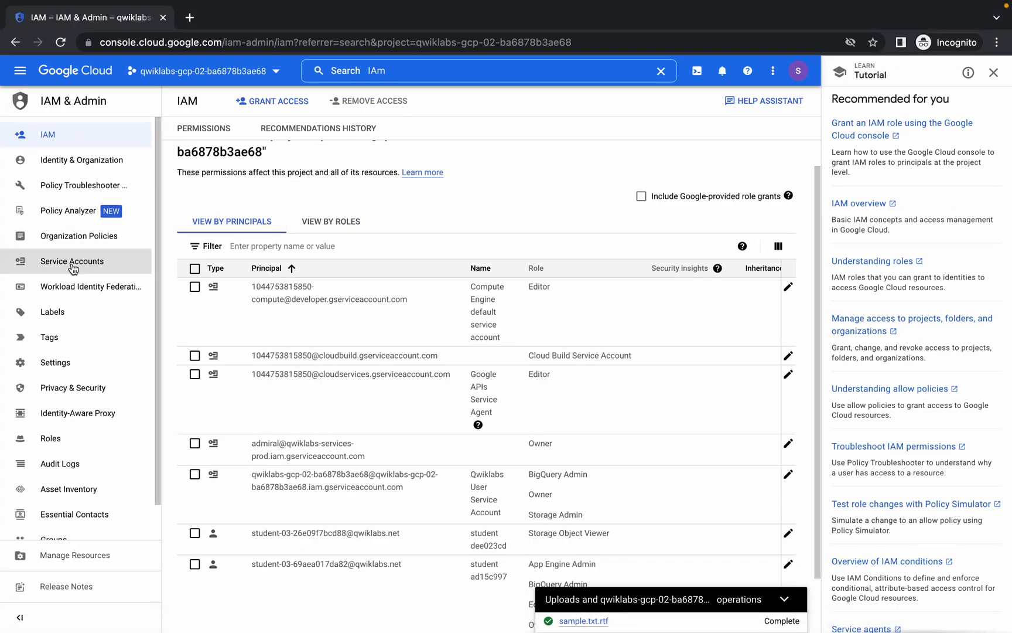
- Begin a service account named read-bucket-objects
click(72, 261)
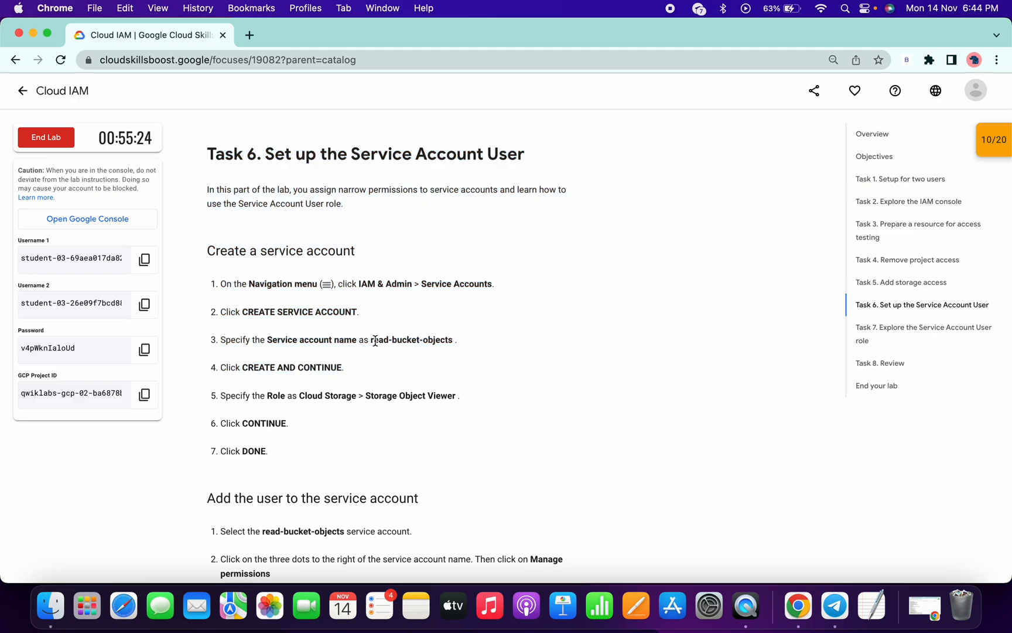
double_click(411, 340)
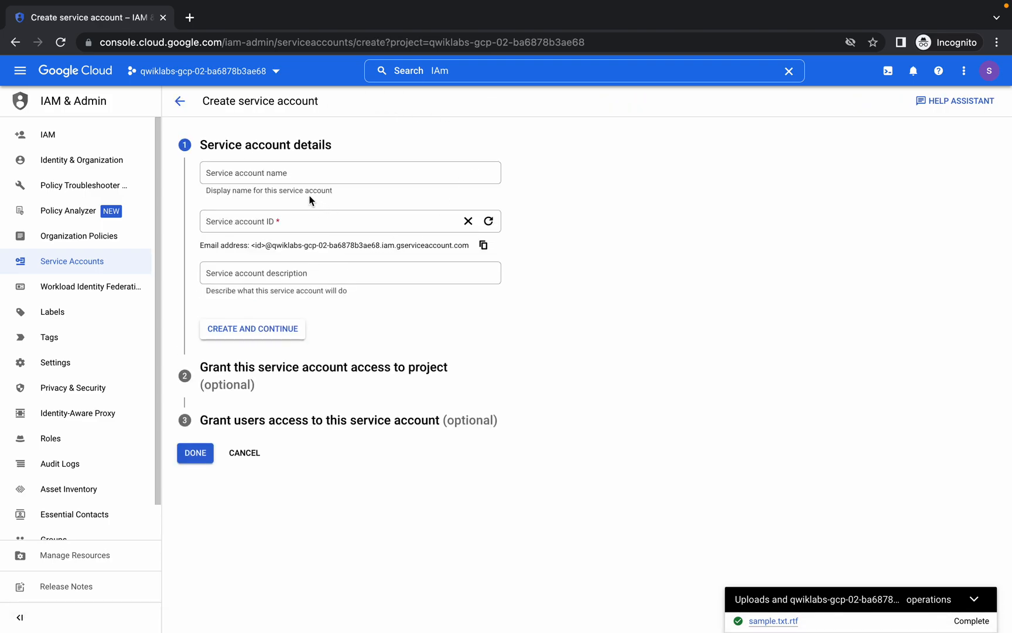
text(read-bucket-objects)
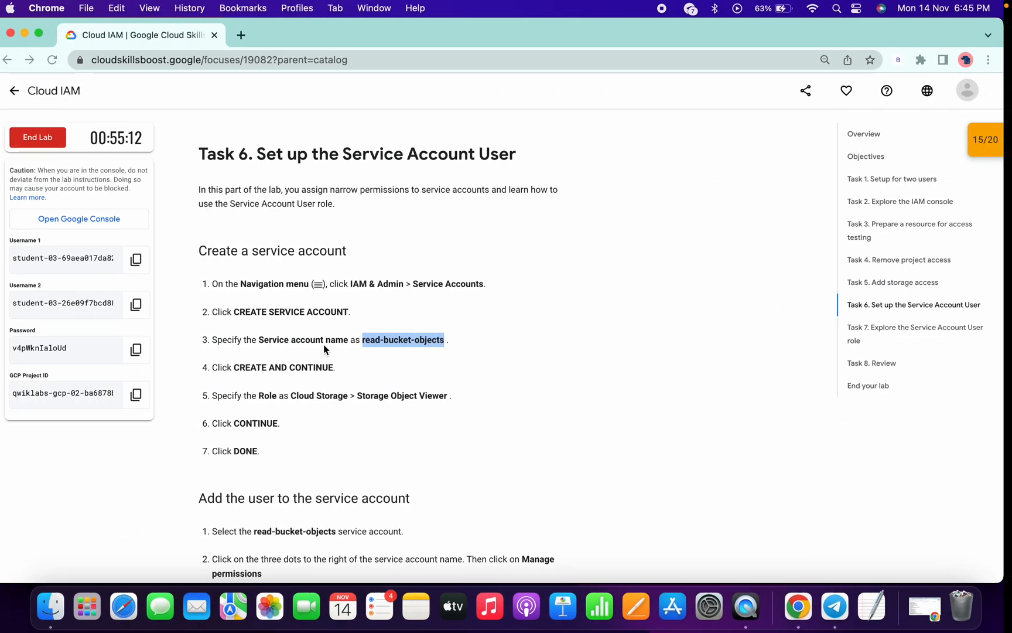
- Assign it the Storage Object Viewer role and finish creation
double_click(403, 395)
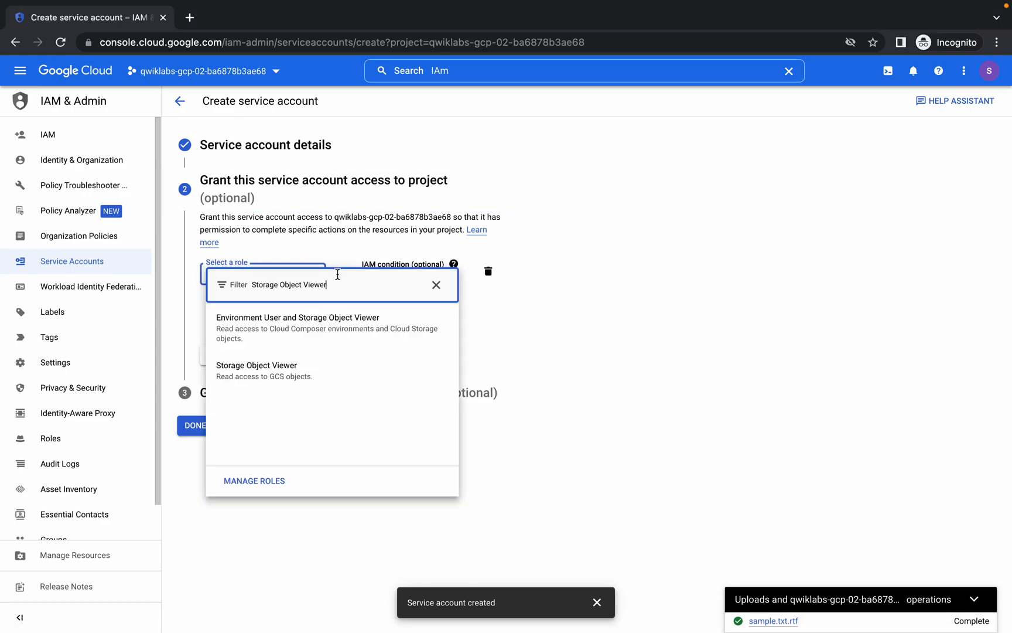
click(256, 364)
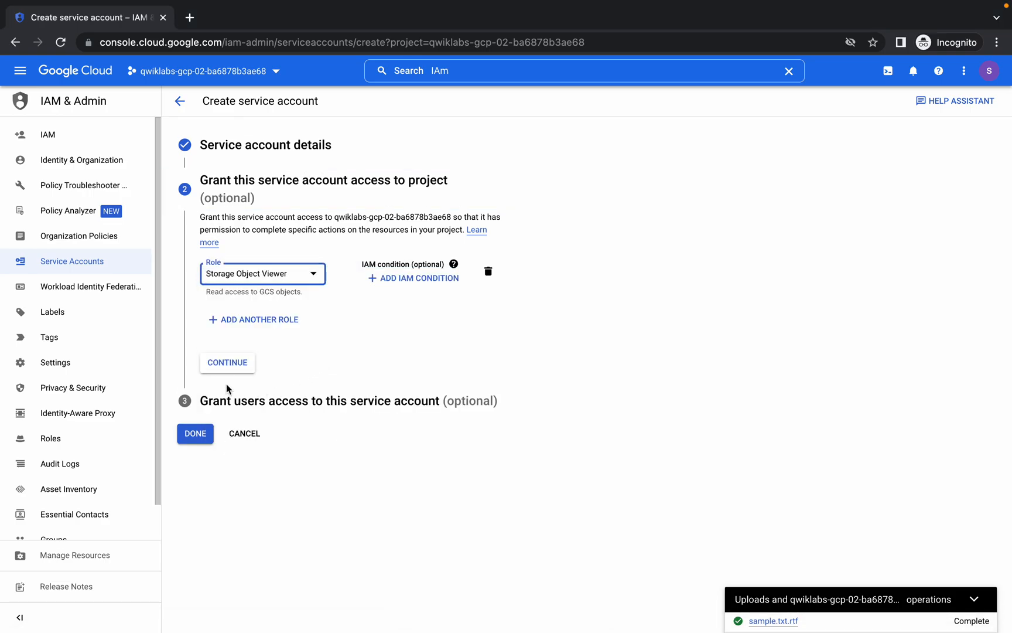
click(195, 433)
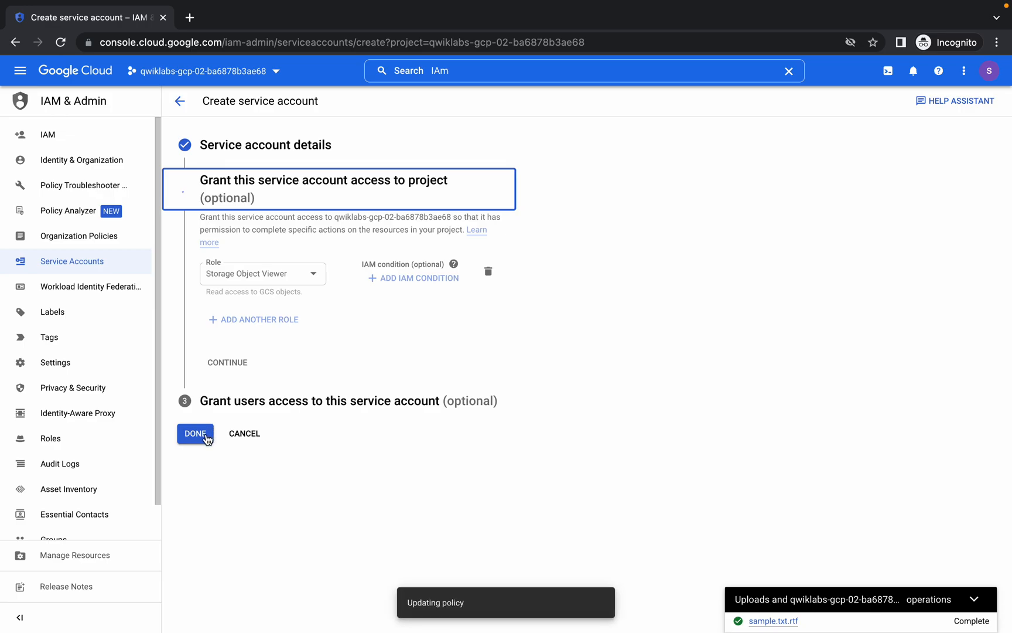
click(194, 433)
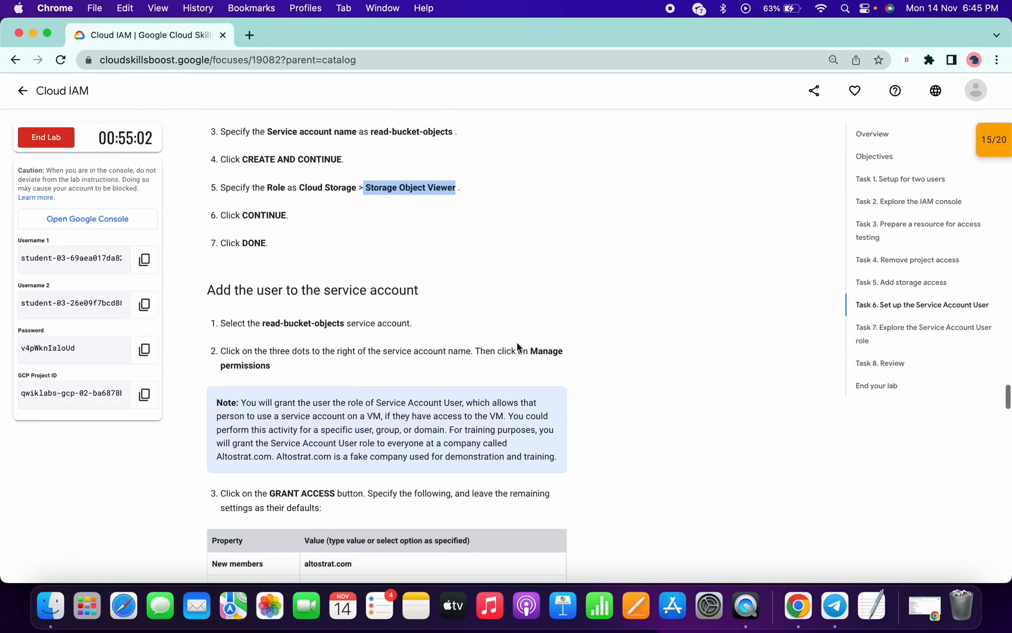
scroll(down, 3)
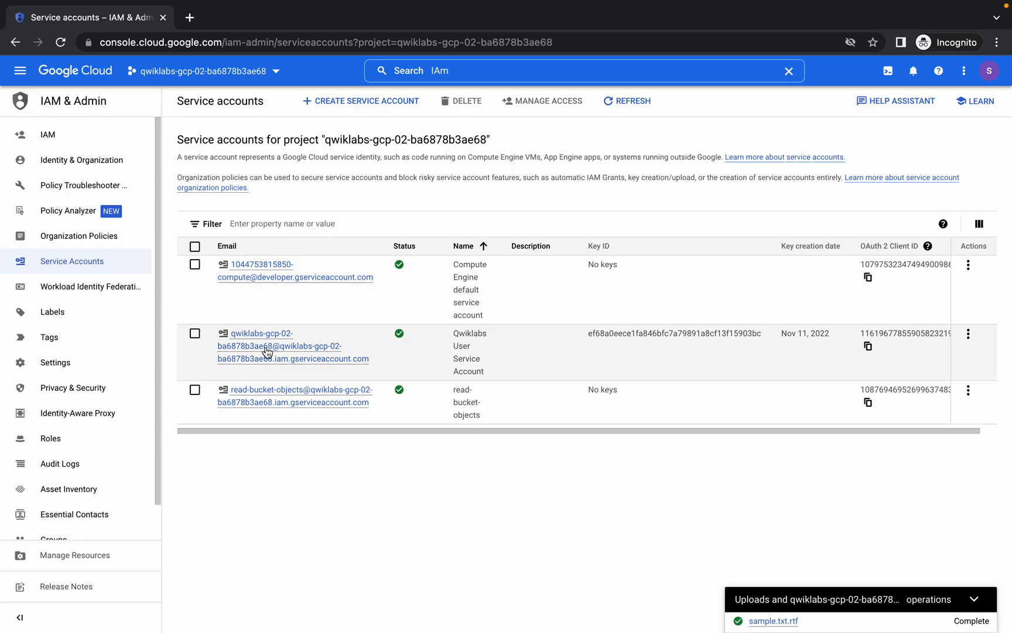
- View the permissions of the read-bucket-objects service account
click(300, 388)
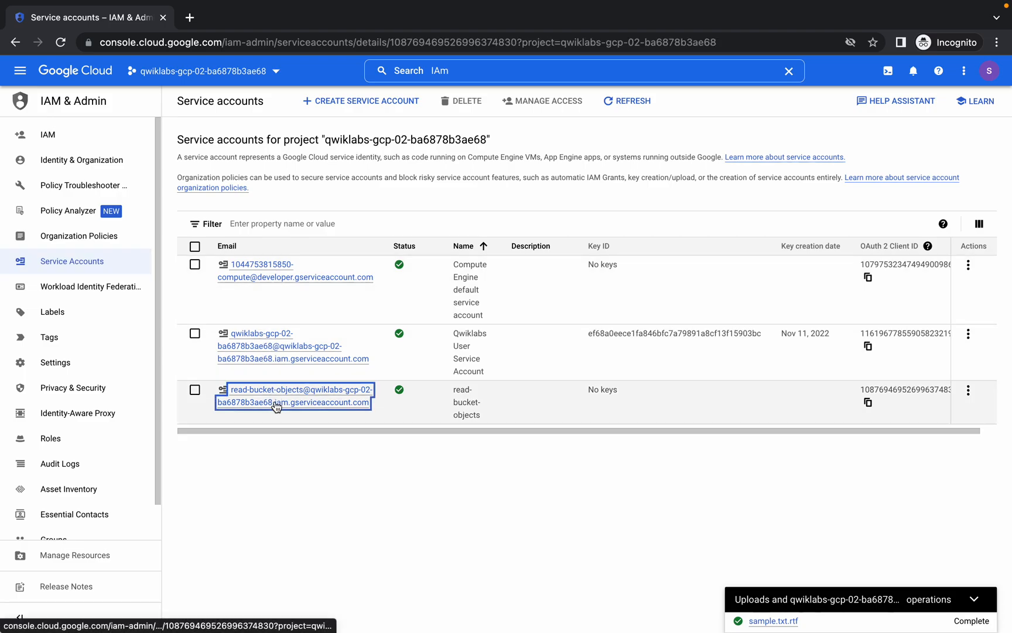
click(300, 389)
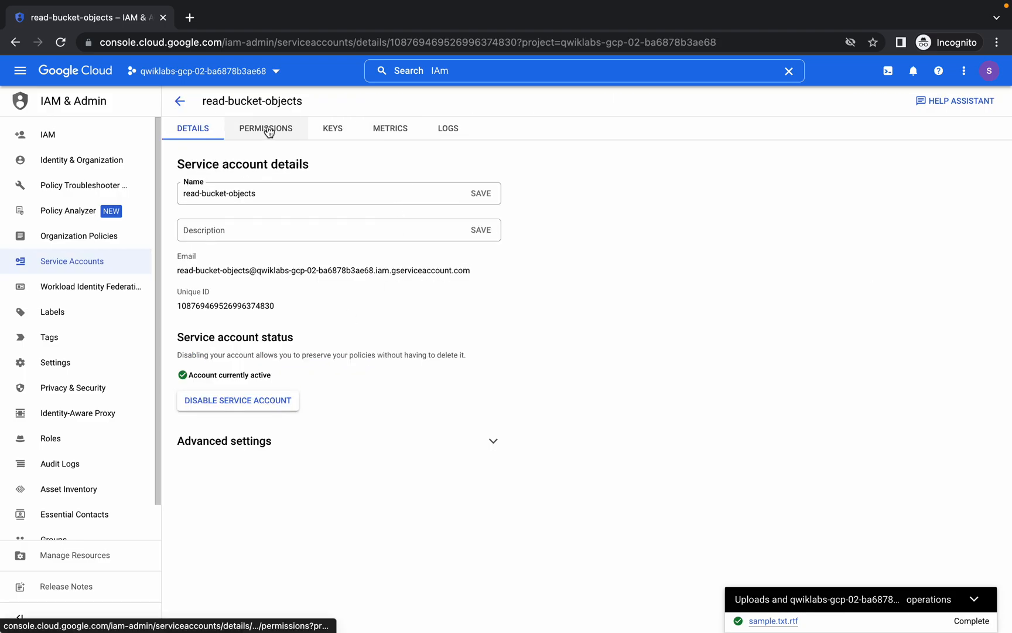
click(220, 360)
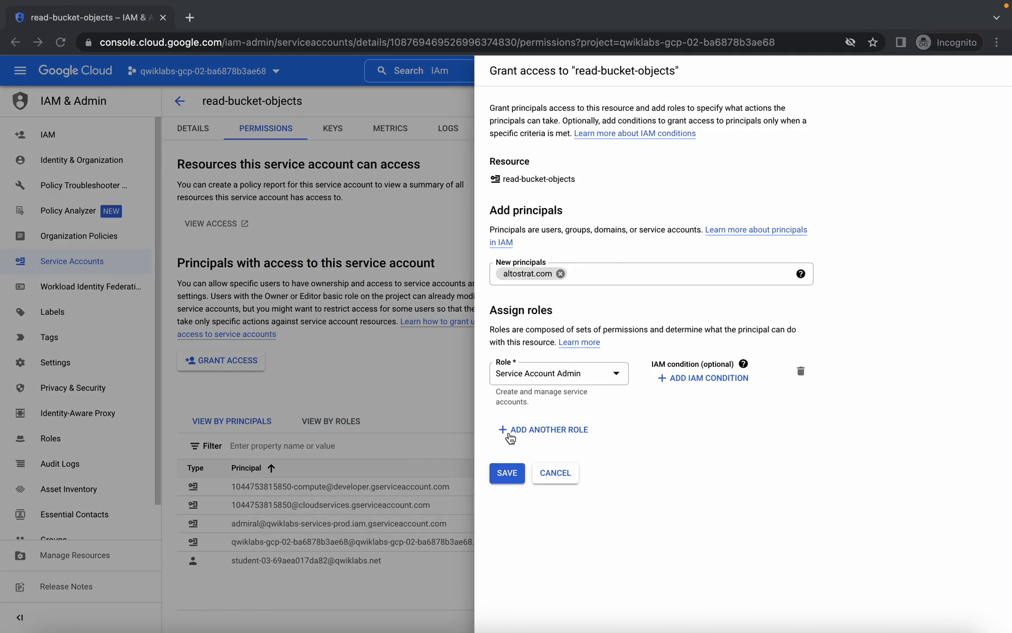
- Grant altostrat.com the Service Account User role and save the access grant
click(557, 372)
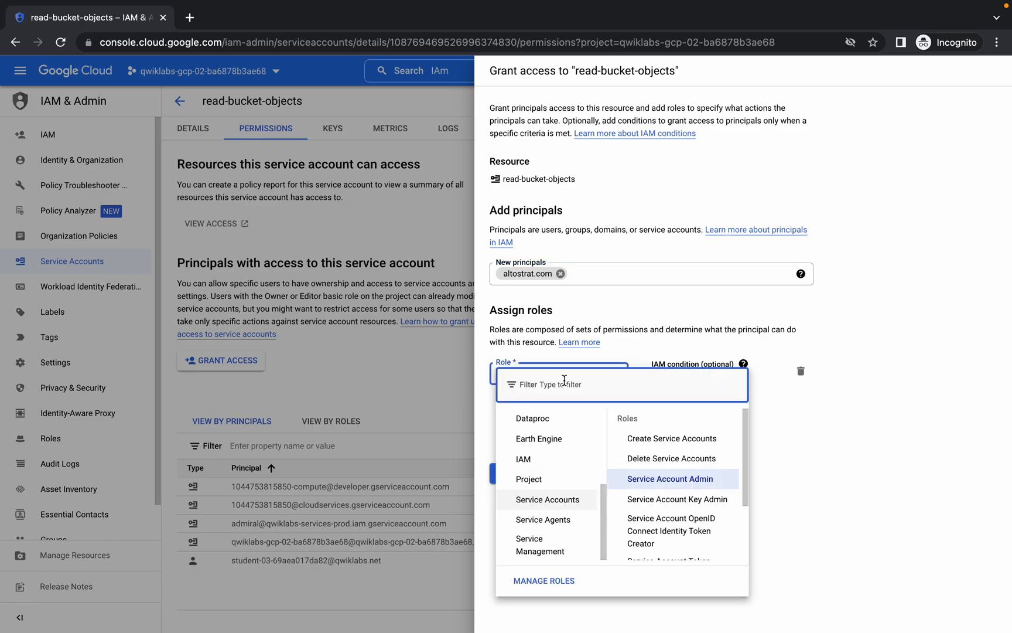
text(Service Account User)
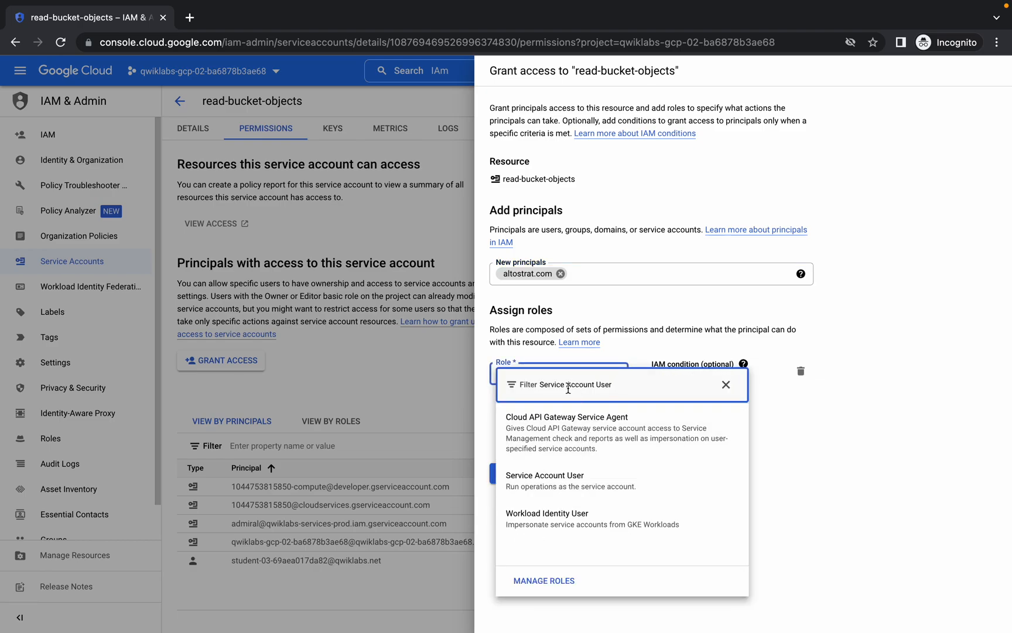
click(571, 482)
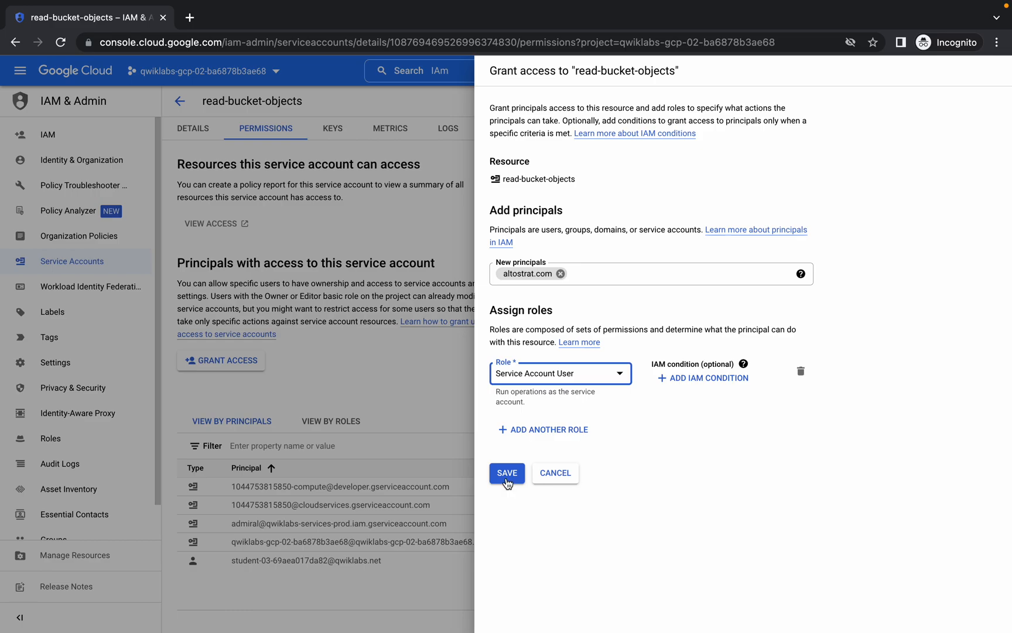
click(507, 472)
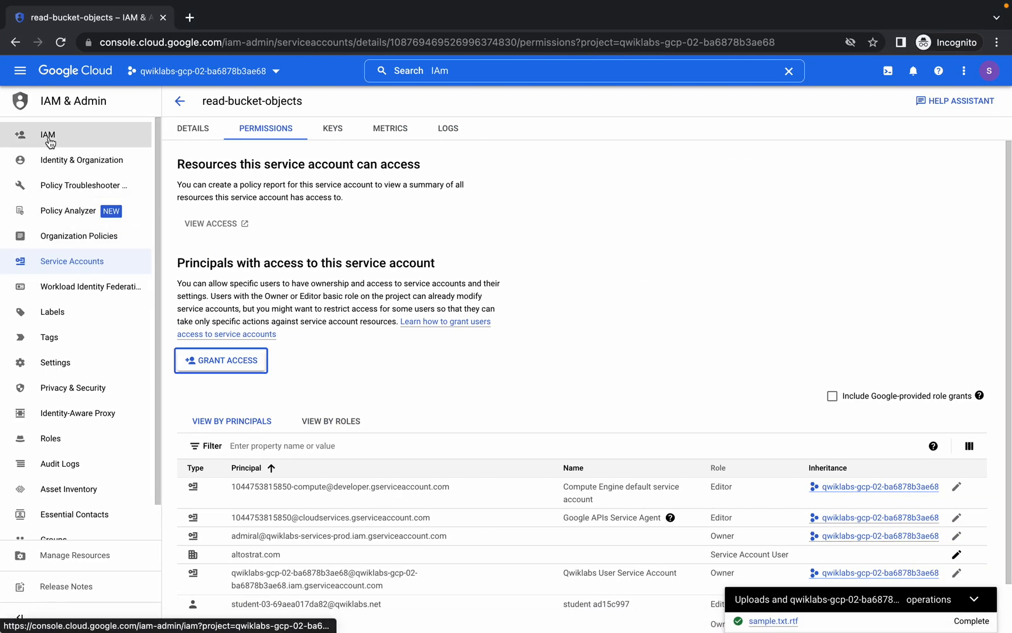
- From project IAM, grant principal altostrat.com the Compute Instance Admin (v1) role and save
click(48, 134)
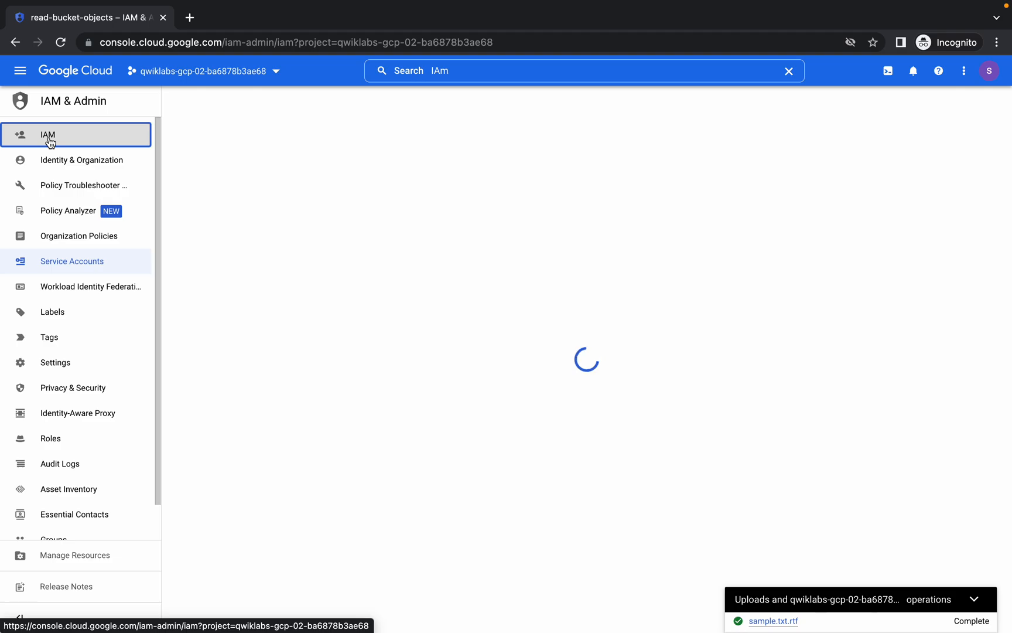
click(48, 135)
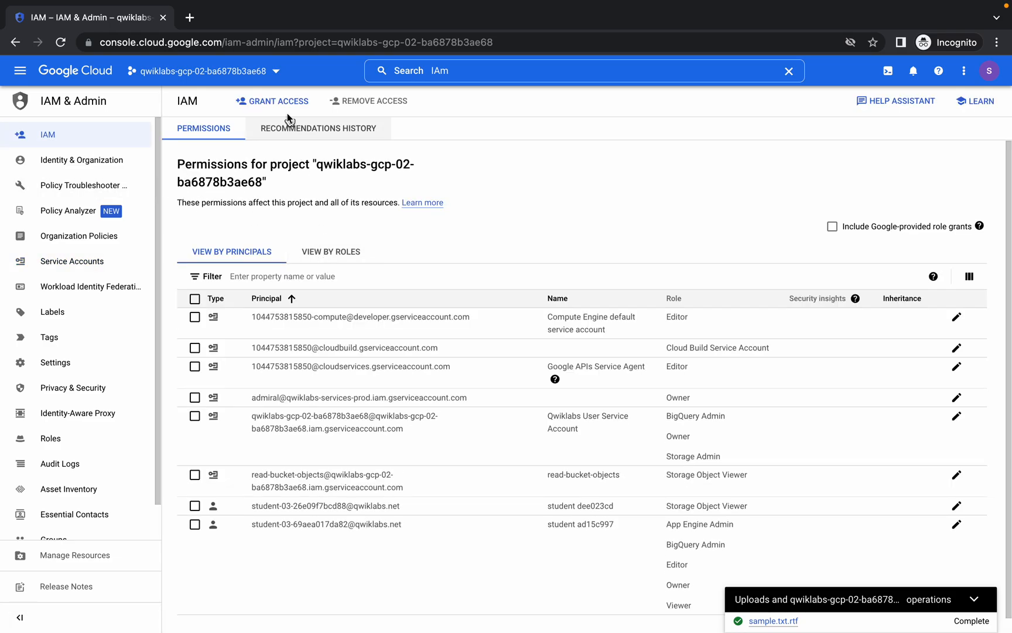
click(272, 101)
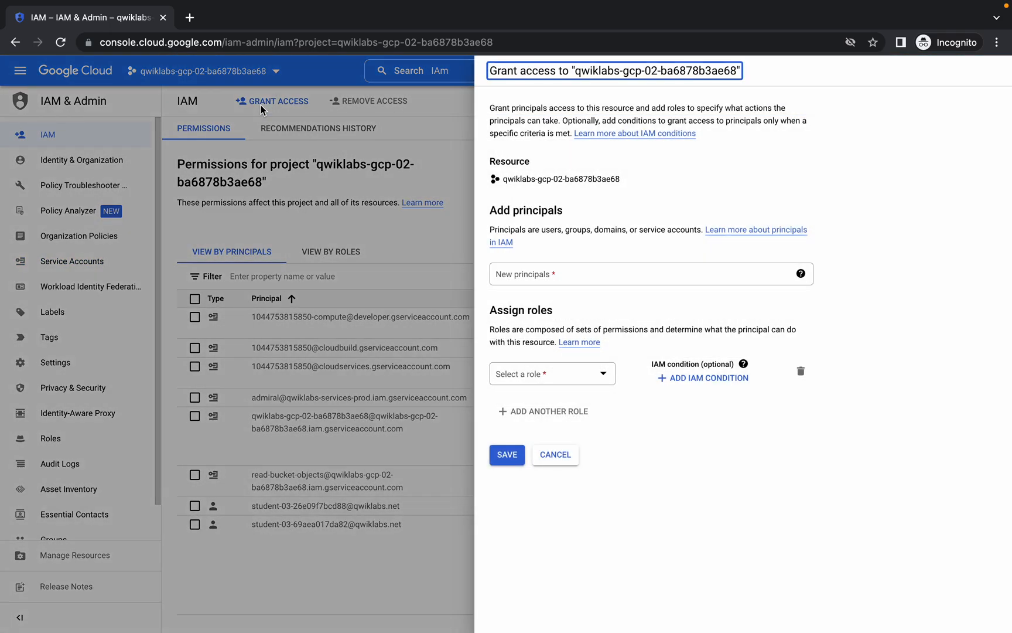
text(altostrat.com)
text(Compute Instance Admin (v1))
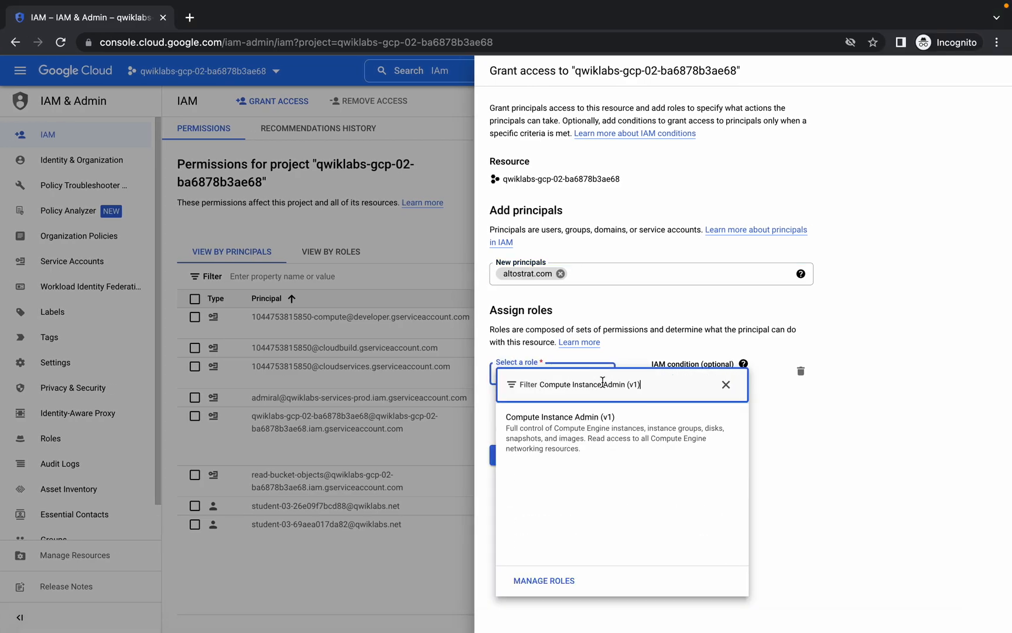
click(559, 416)
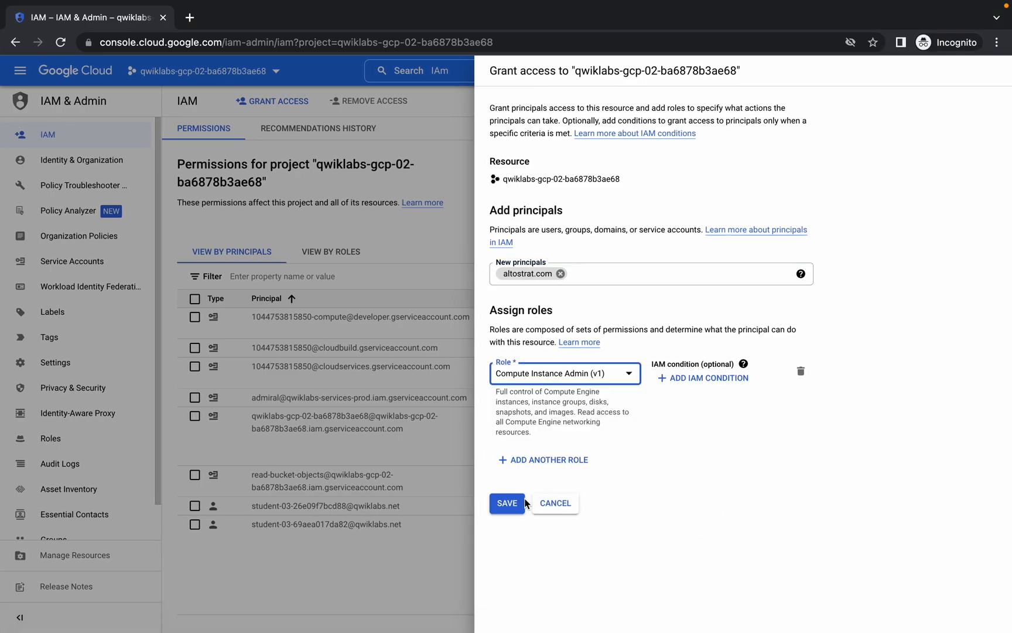
click(507, 503)
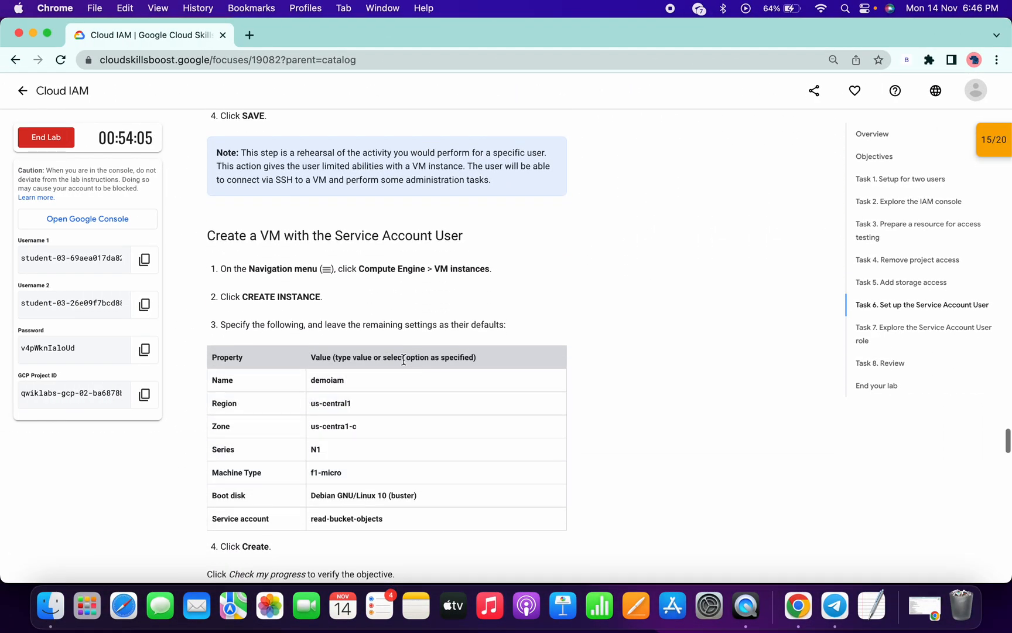
double_click(327, 379)
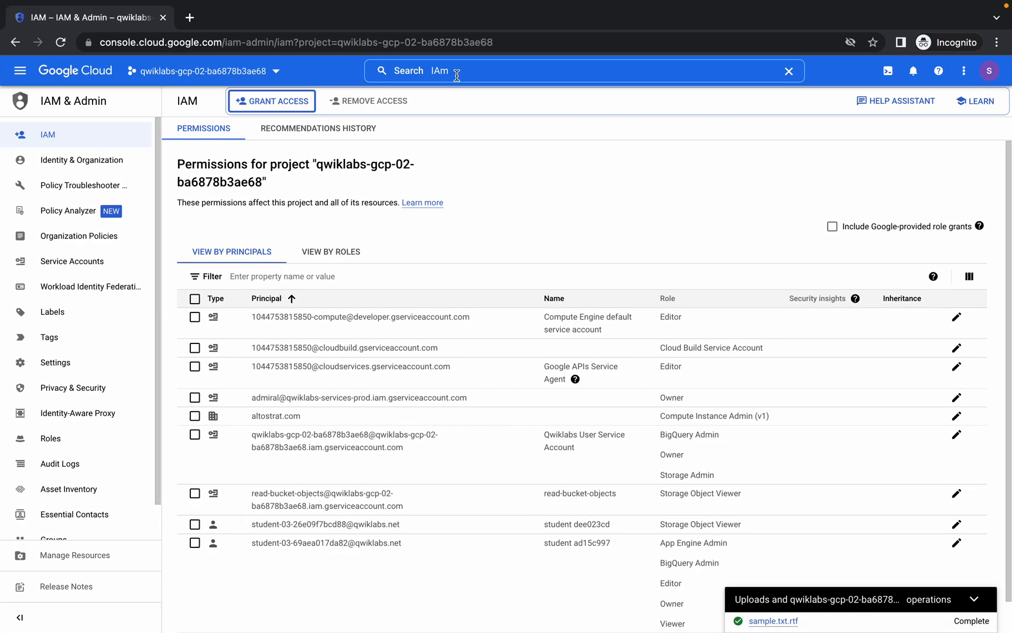
- Search 'vm ins' and land on the VM instances dashboard
text(vm ins)
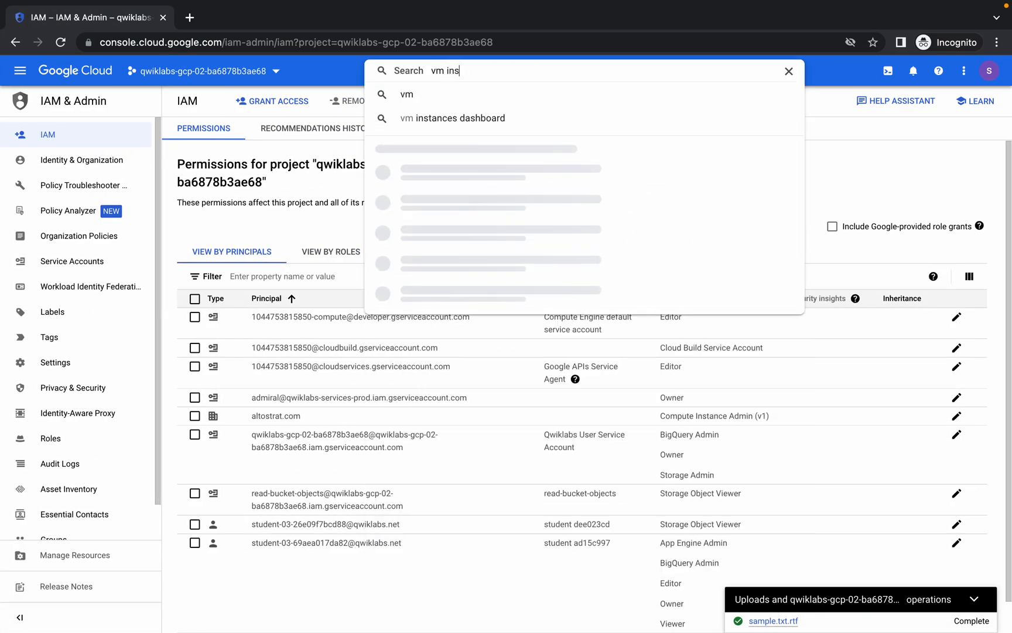
click(452, 117)
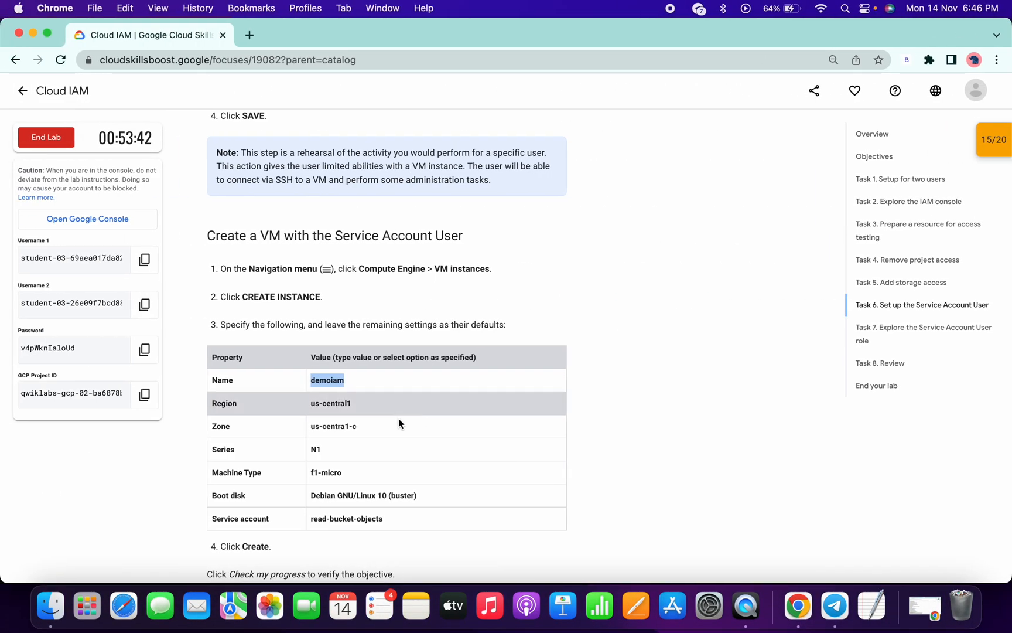
- Set the instance zone to us-central1-c and the machine series to N1
click(492, 236)
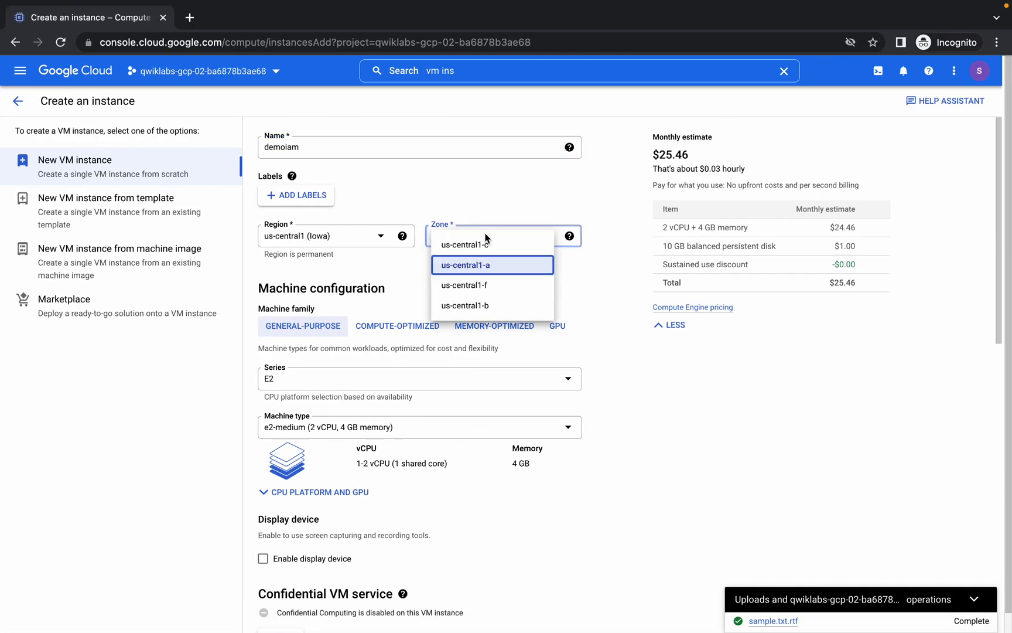
click(464, 244)
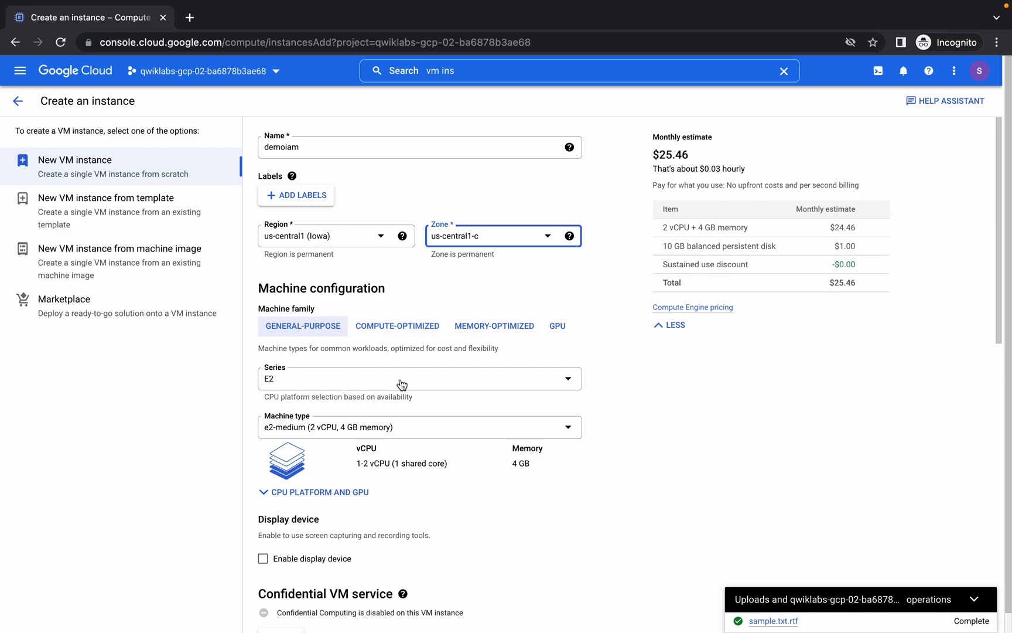
click(419, 379)
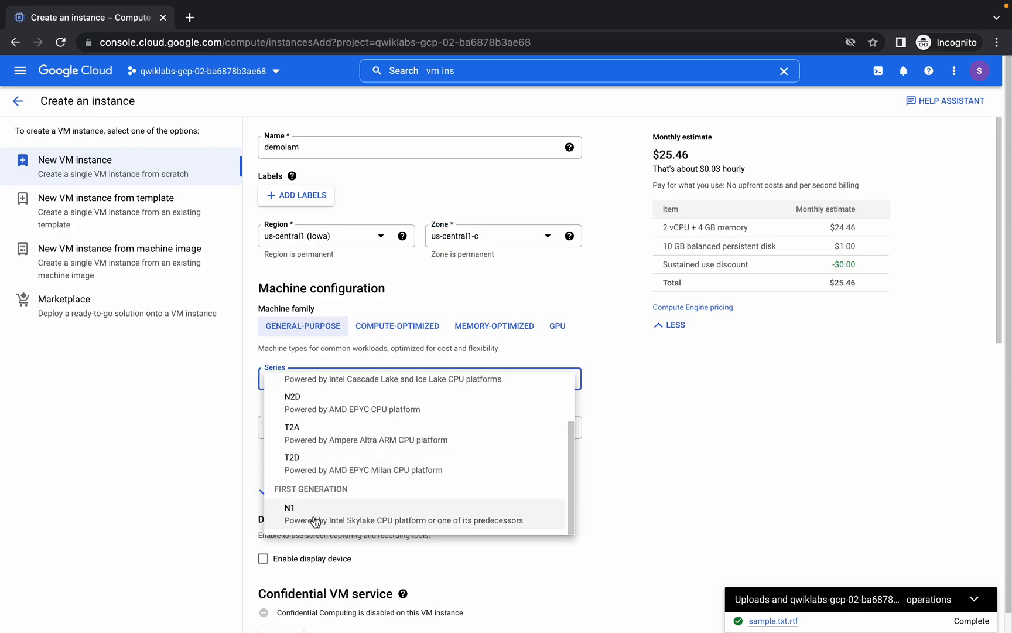
click(289, 513)
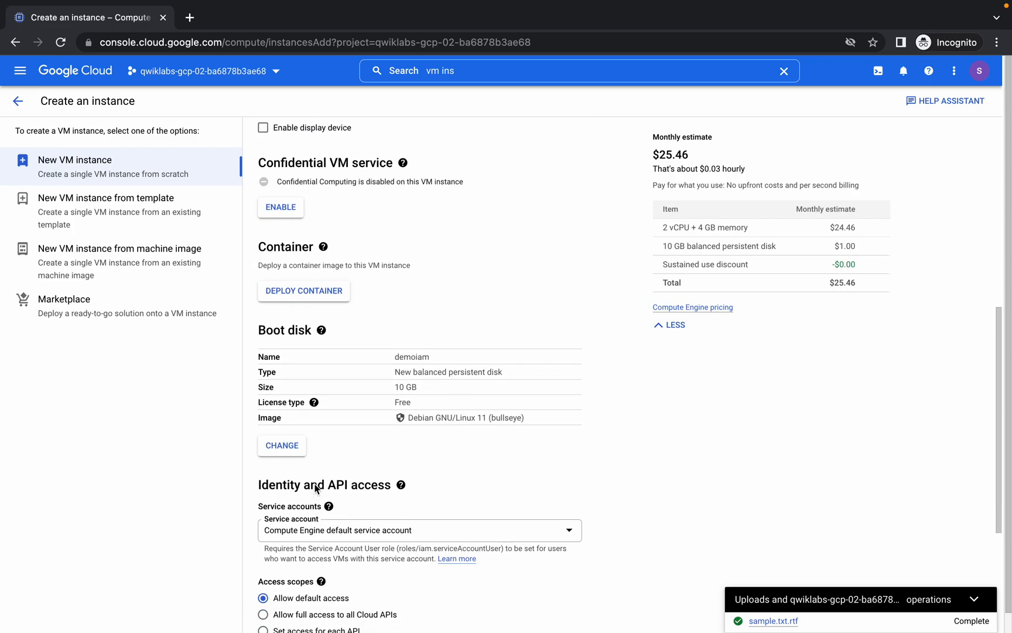
- Use a Debian GNU/Linux 10 (buster) boot disk, attach read-bucket-objects service account, and create the VM
click(282, 445)
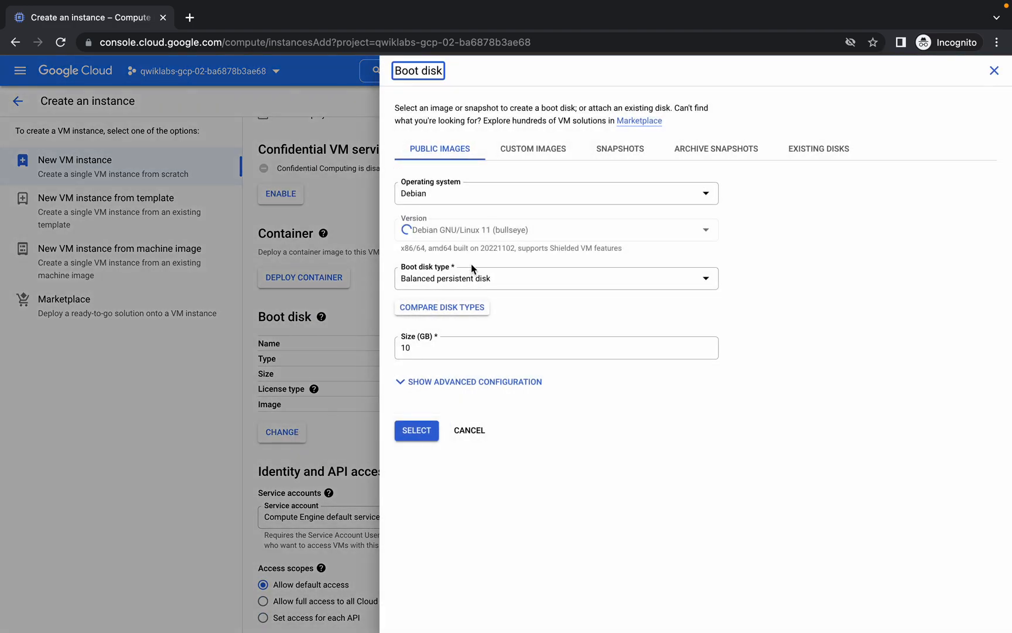
click(555, 230)
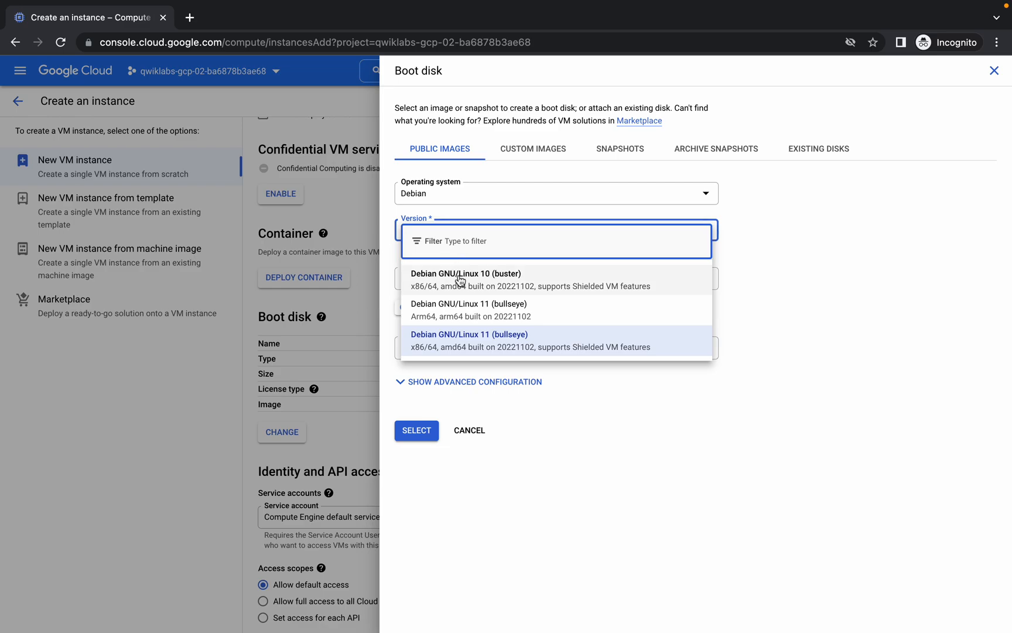
click(416, 430)
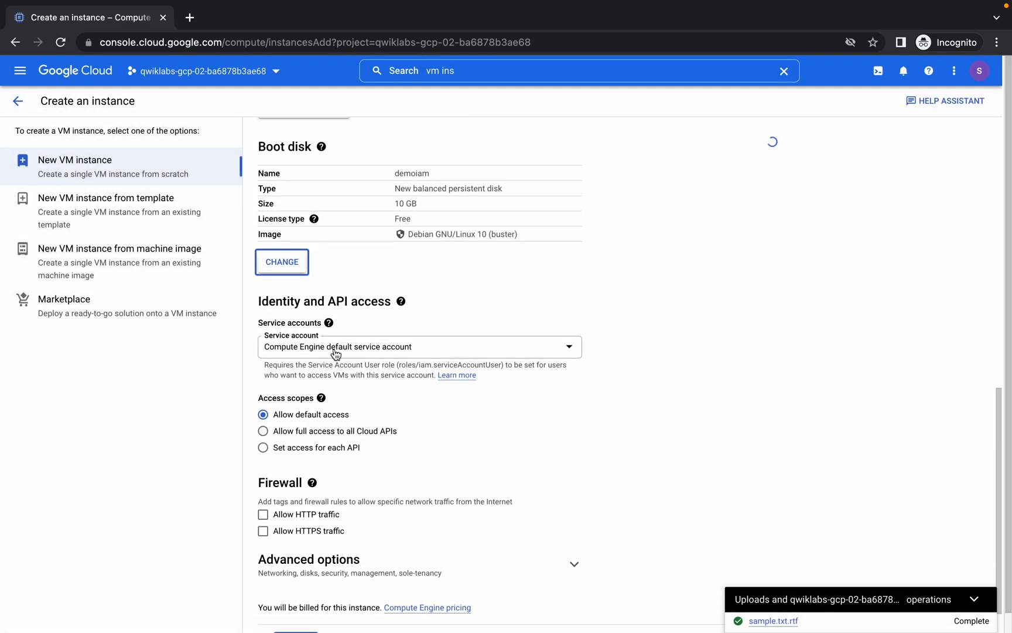
click(418, 347)
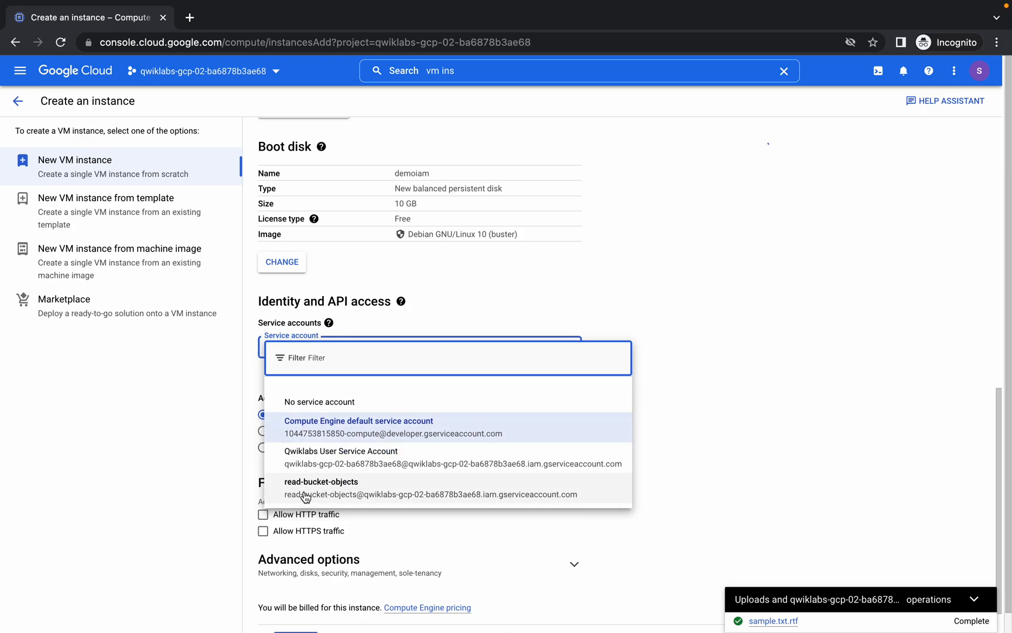
click(321, 482)
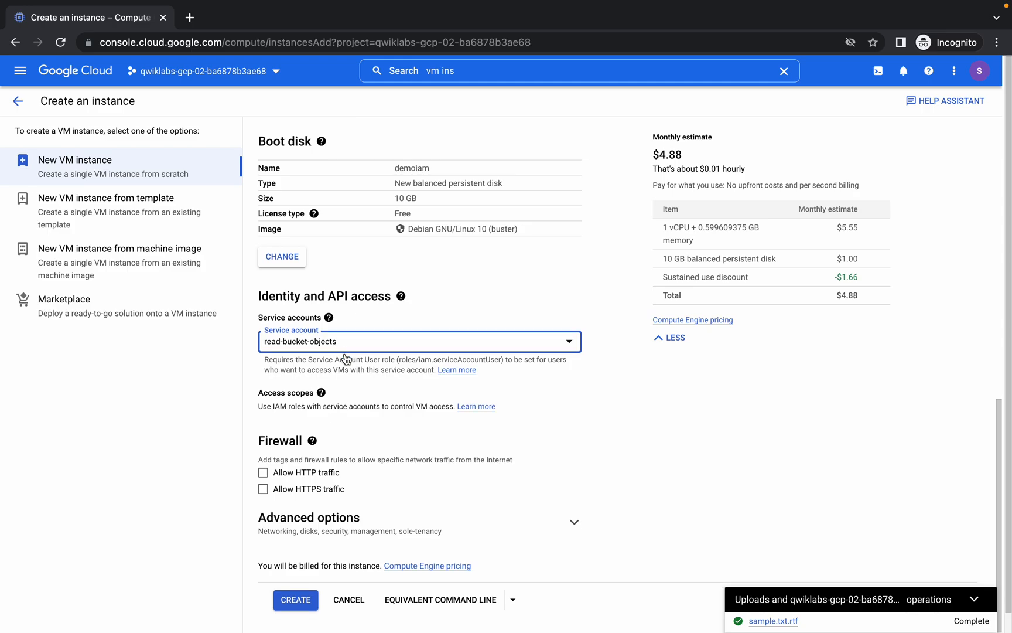
click(295, 599)
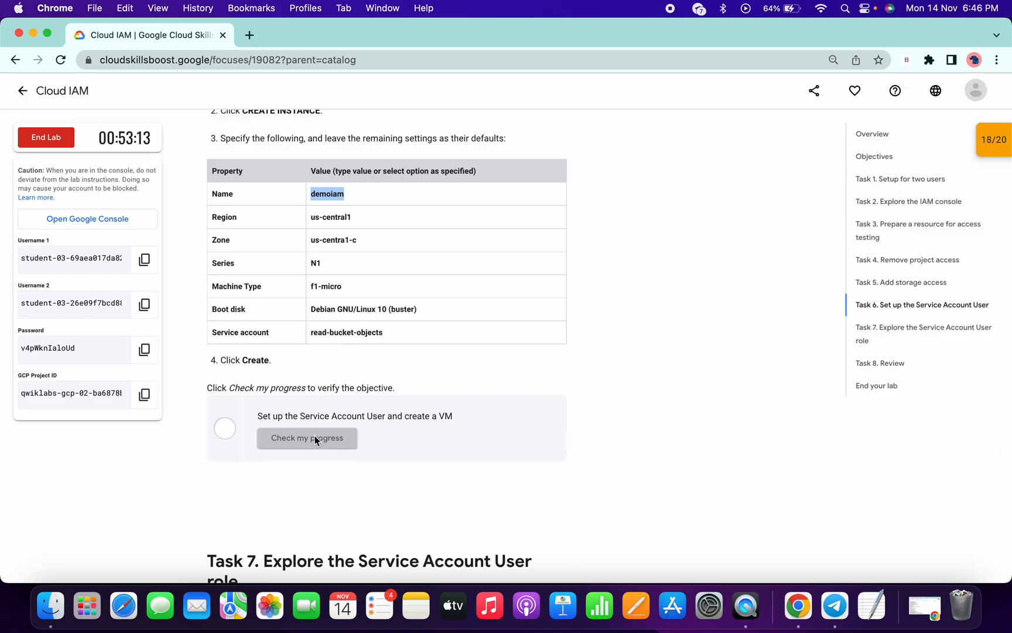
- Check progress on the Service Account User and VM task, then review all checkpoint scores
click(307, 438)
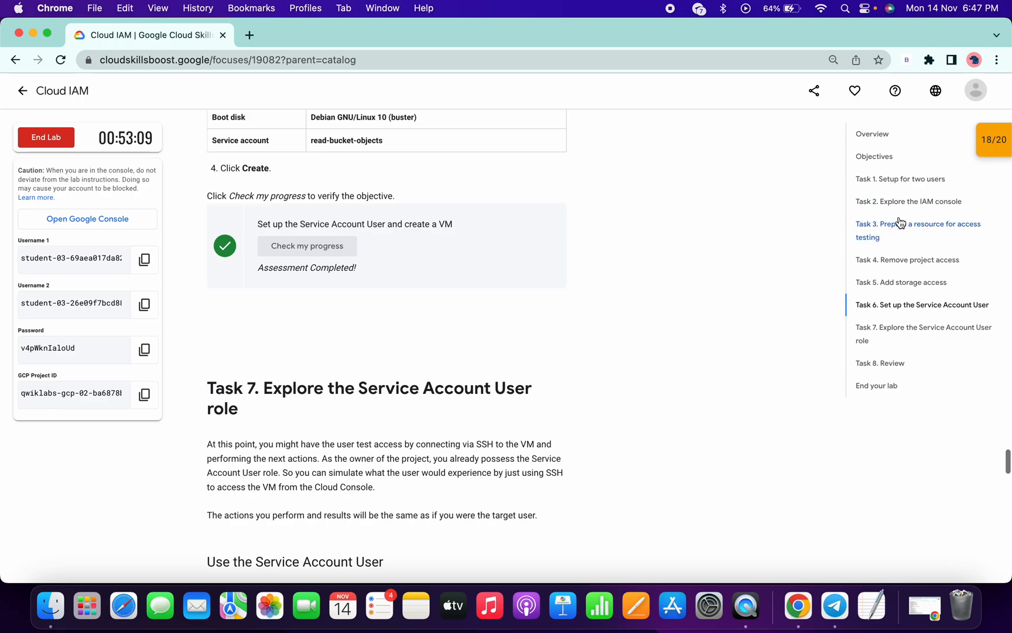
click(993, 140)
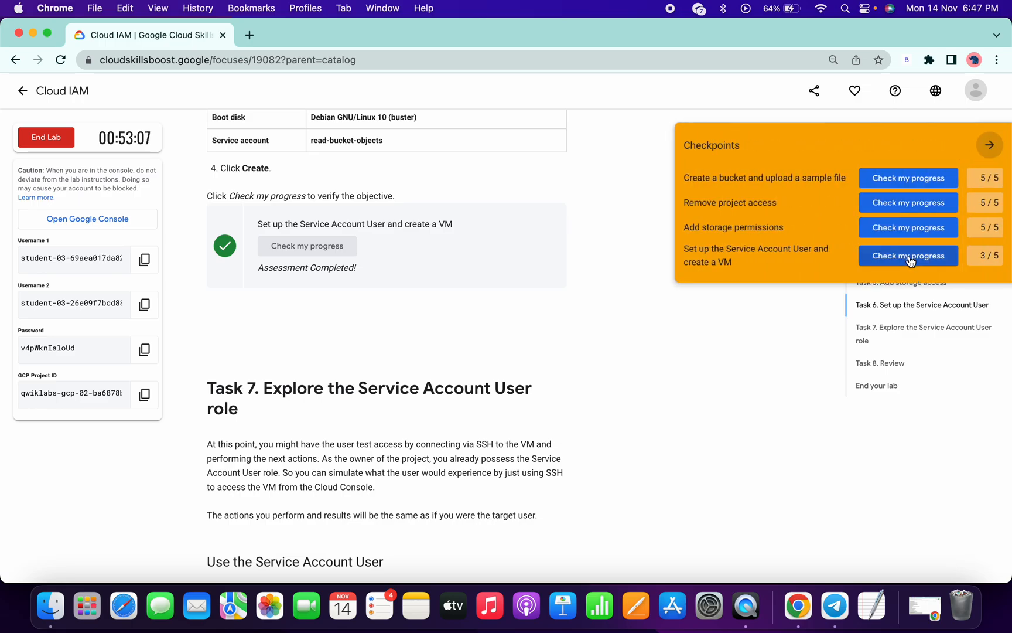